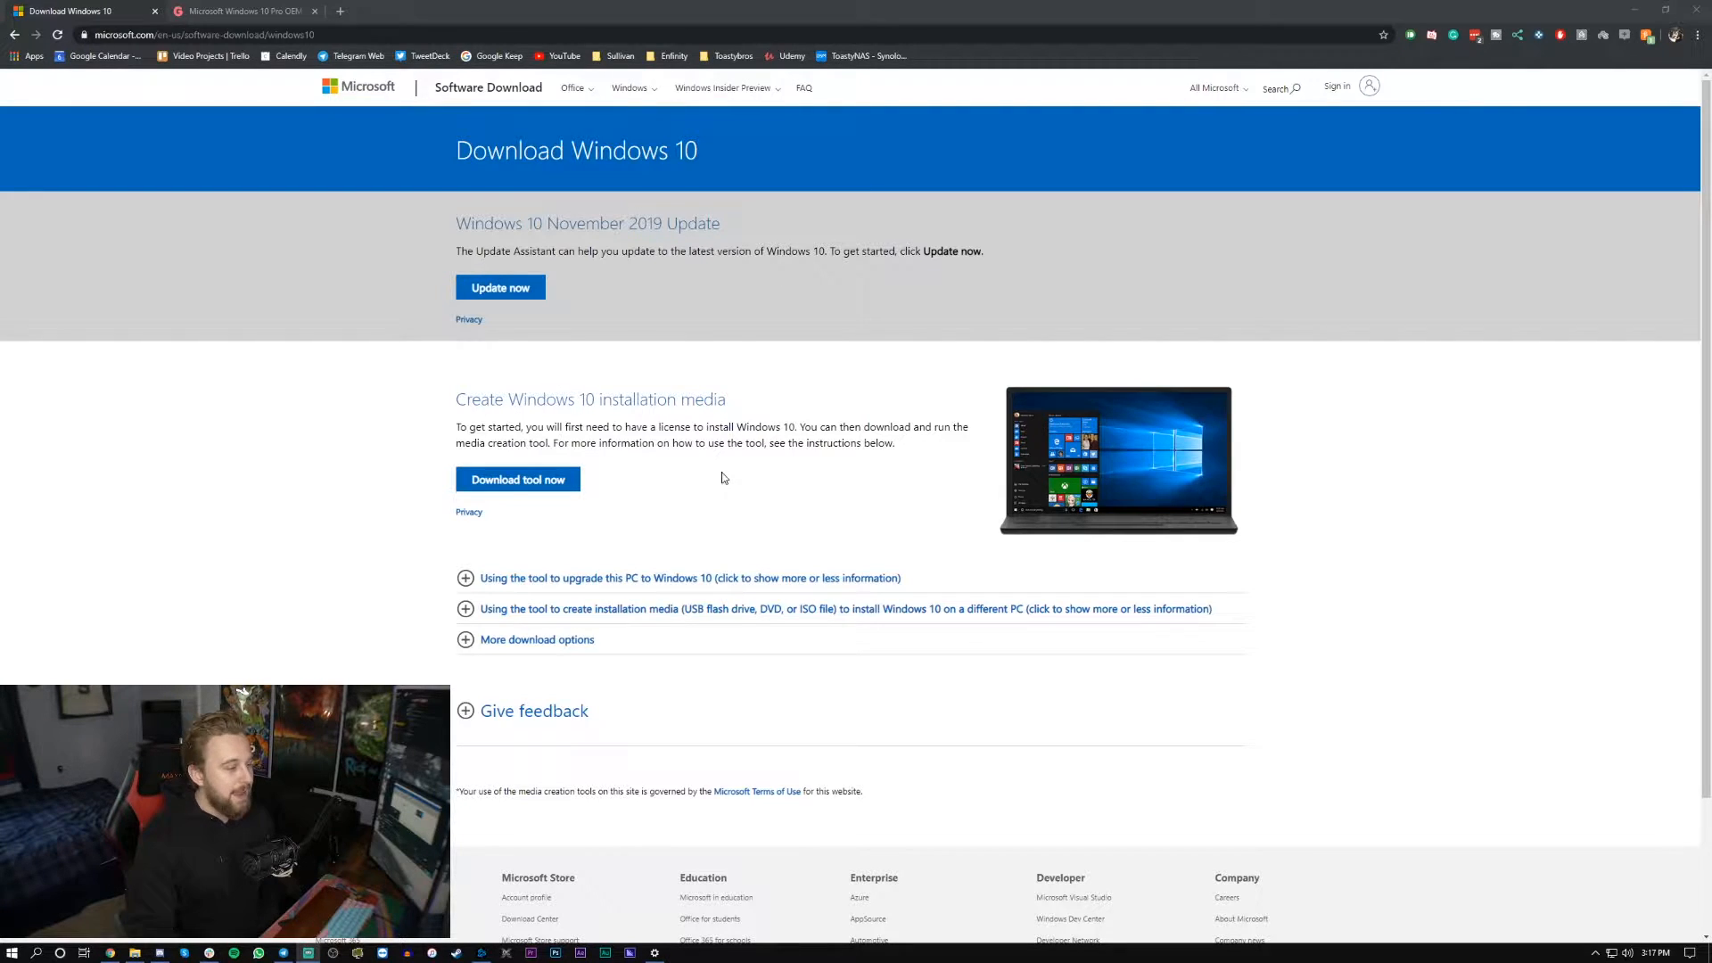
{"action": "mouse_move", "coordinate": [578, 525]}
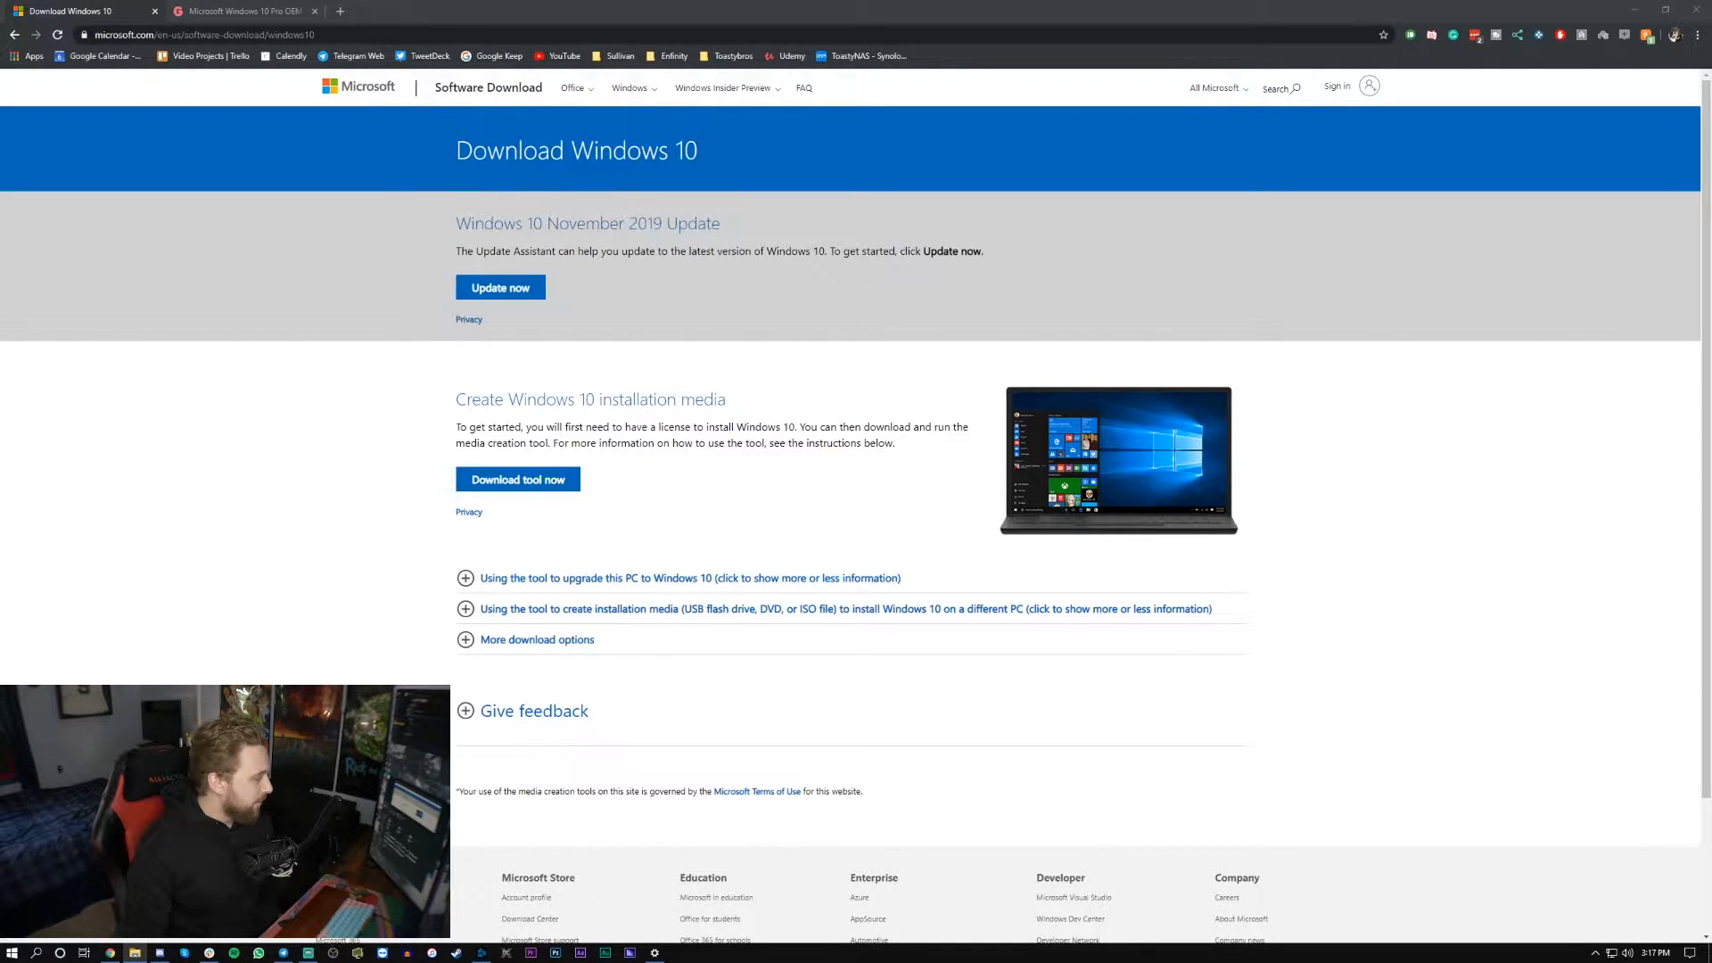
- Open This PC in File Explorer and select the ESD-USB (F:) drive
{"action": "left_click", "coordinate": [133, 953]}
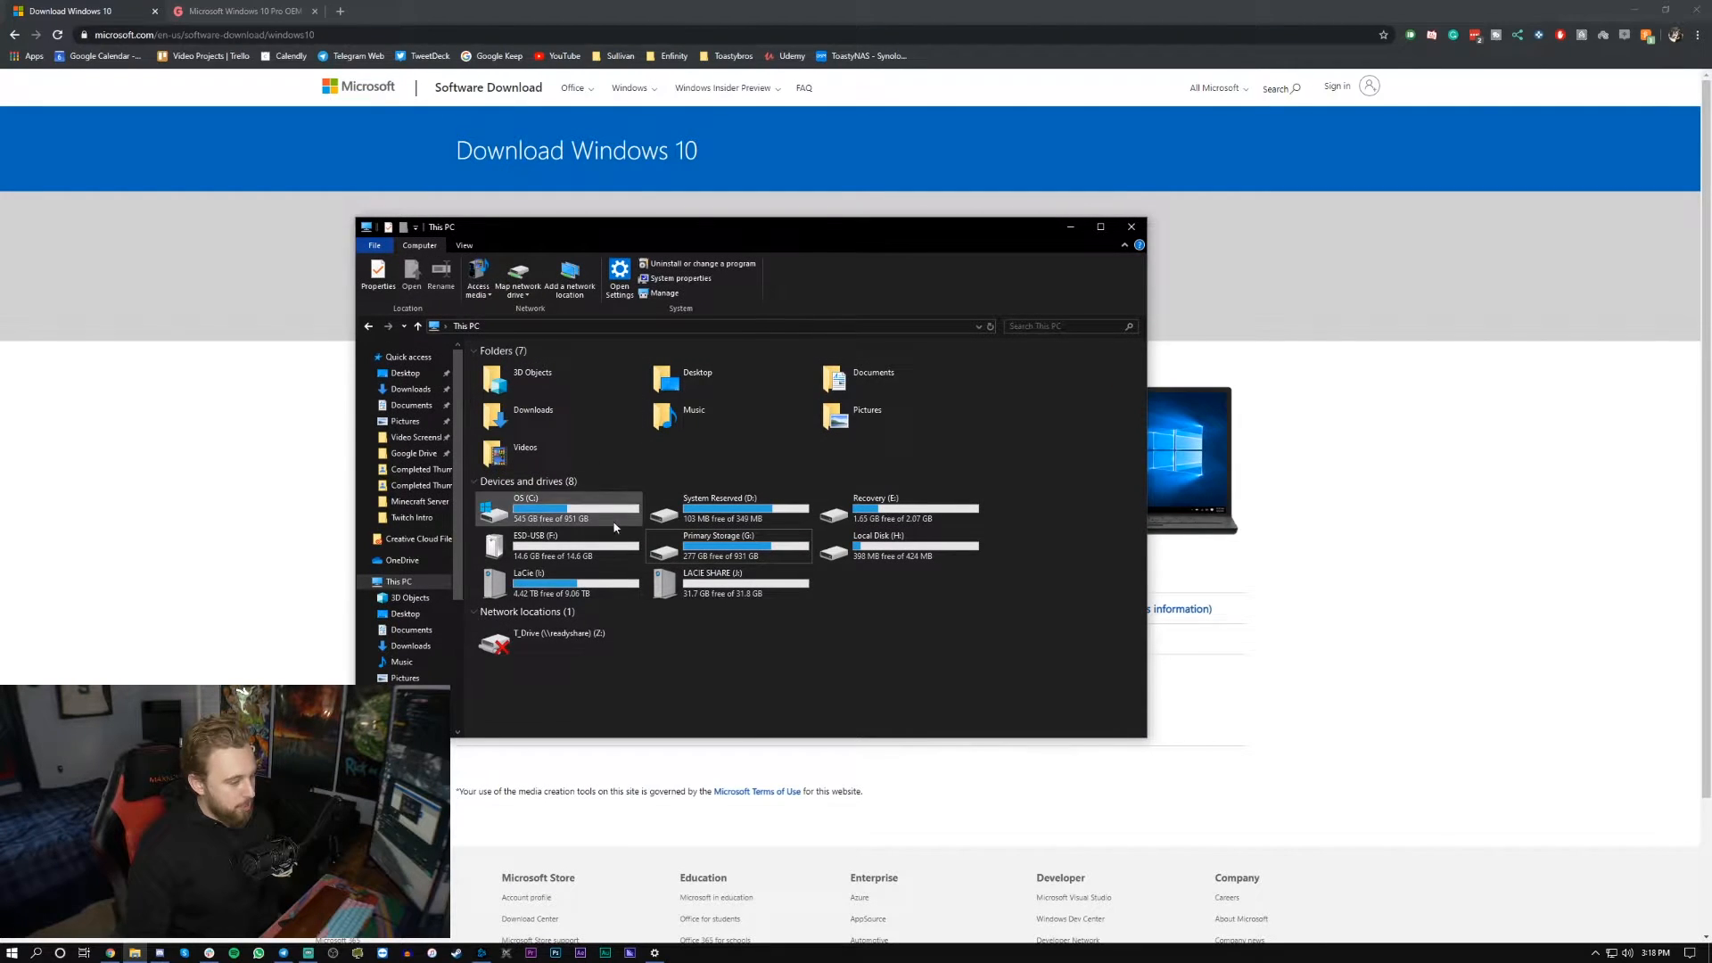
{"action": "mouse_move", "coordinate": [726, 513]}
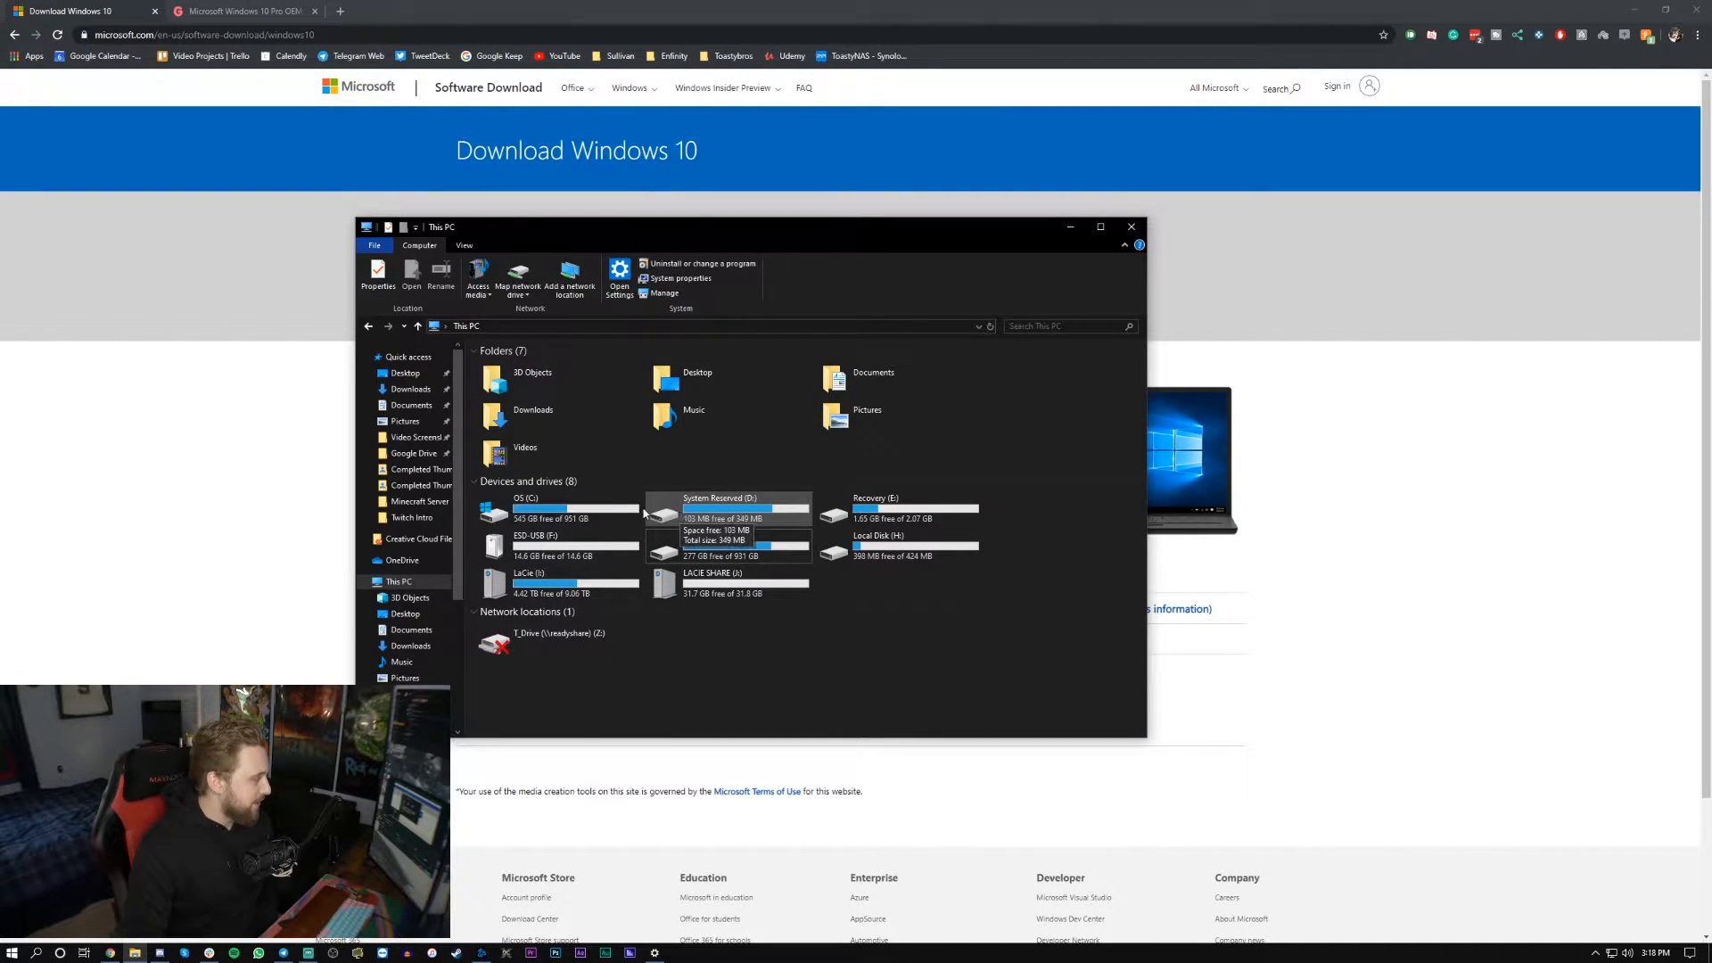
{"action": "left_click", "coordinate": [535, 535]}
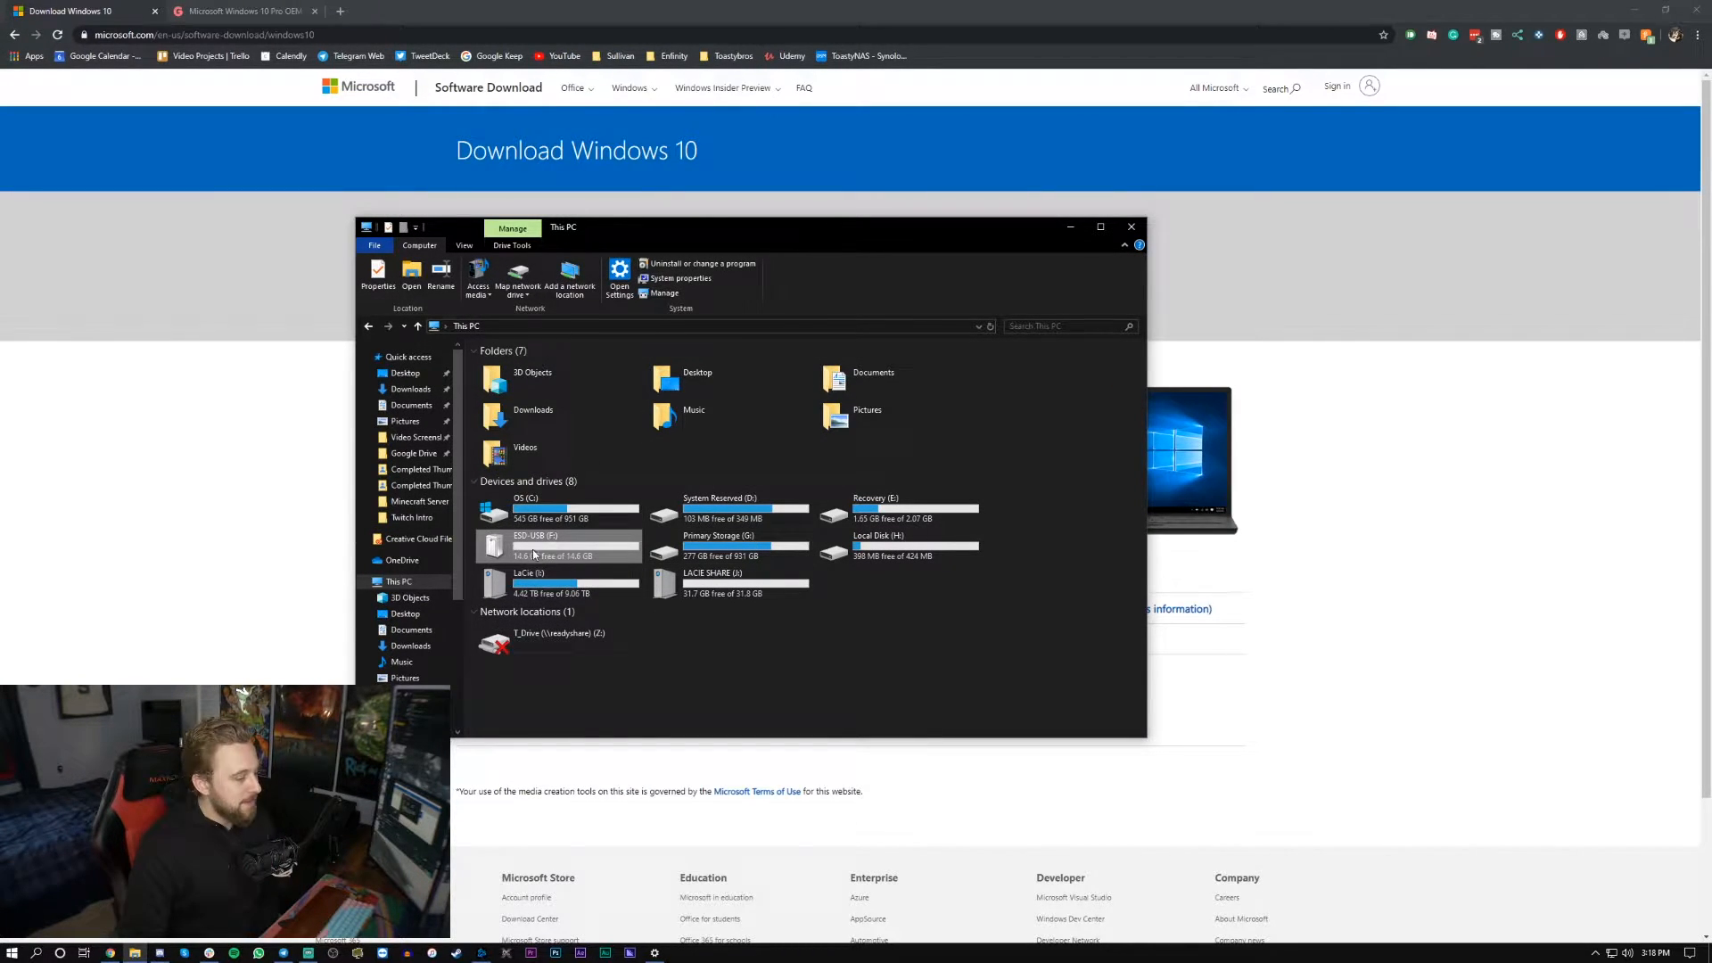
{"action": "mouse_move", "coordinate": [529, 545]}
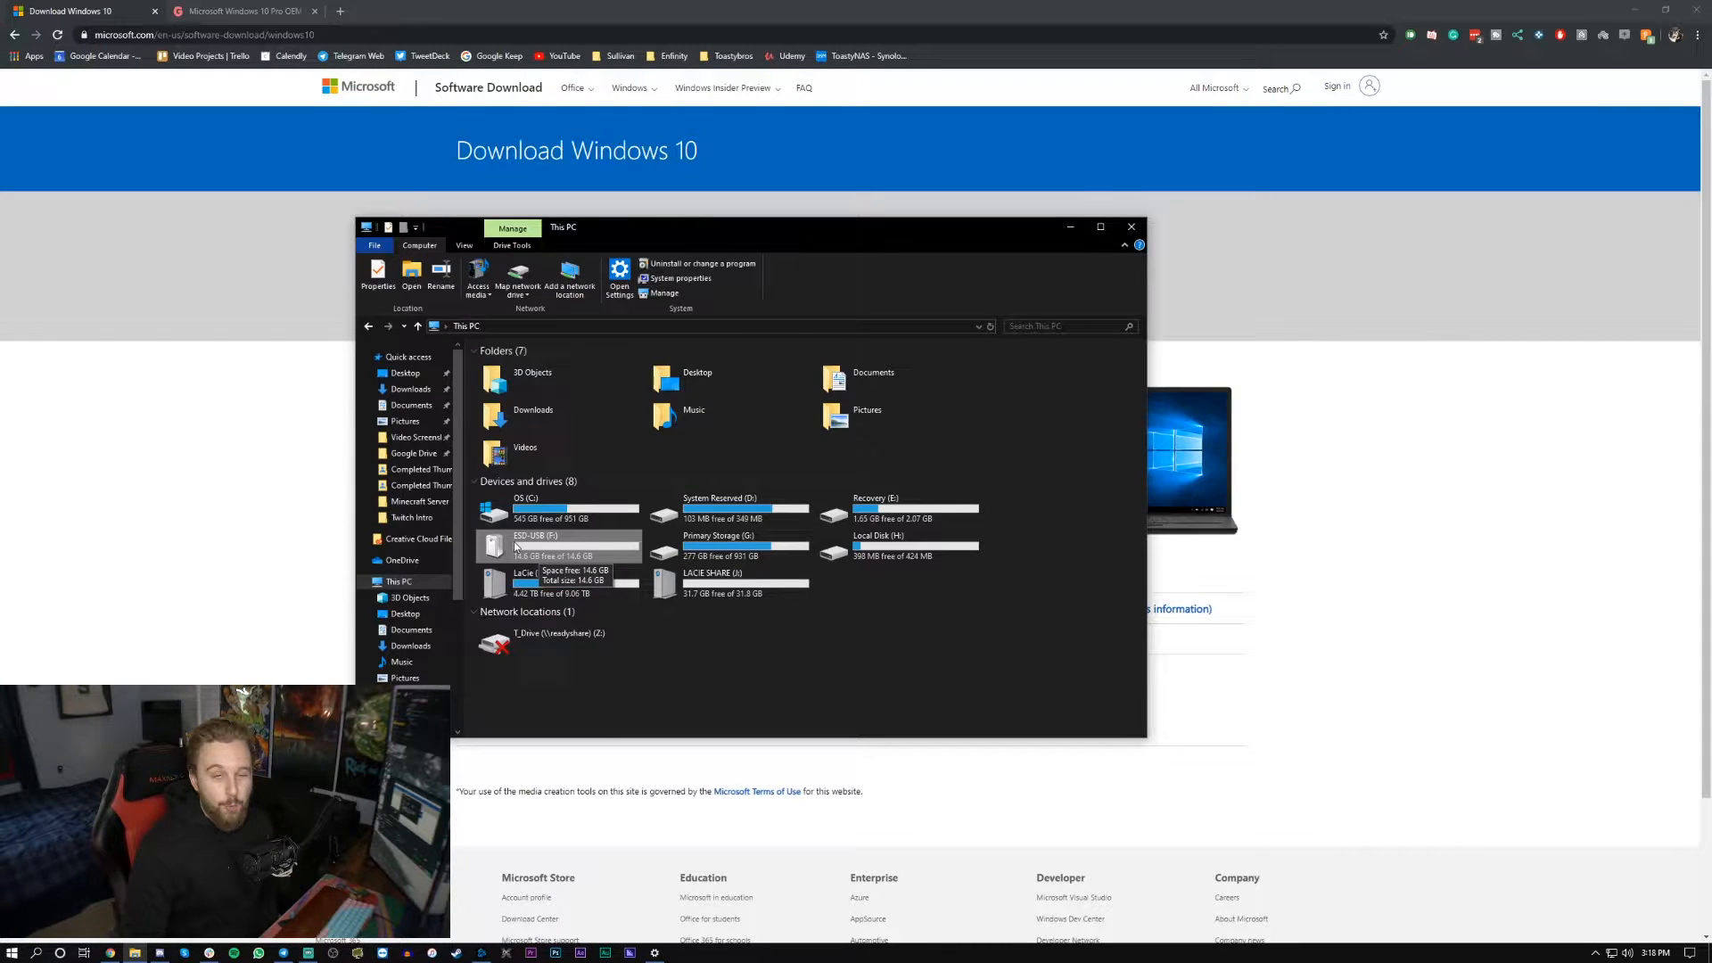
- Format the ESD-USB (F:) drive with volume label 'Windows 10' and close the dialog
{"action": "right_click", "coordinate": [557, 546]}
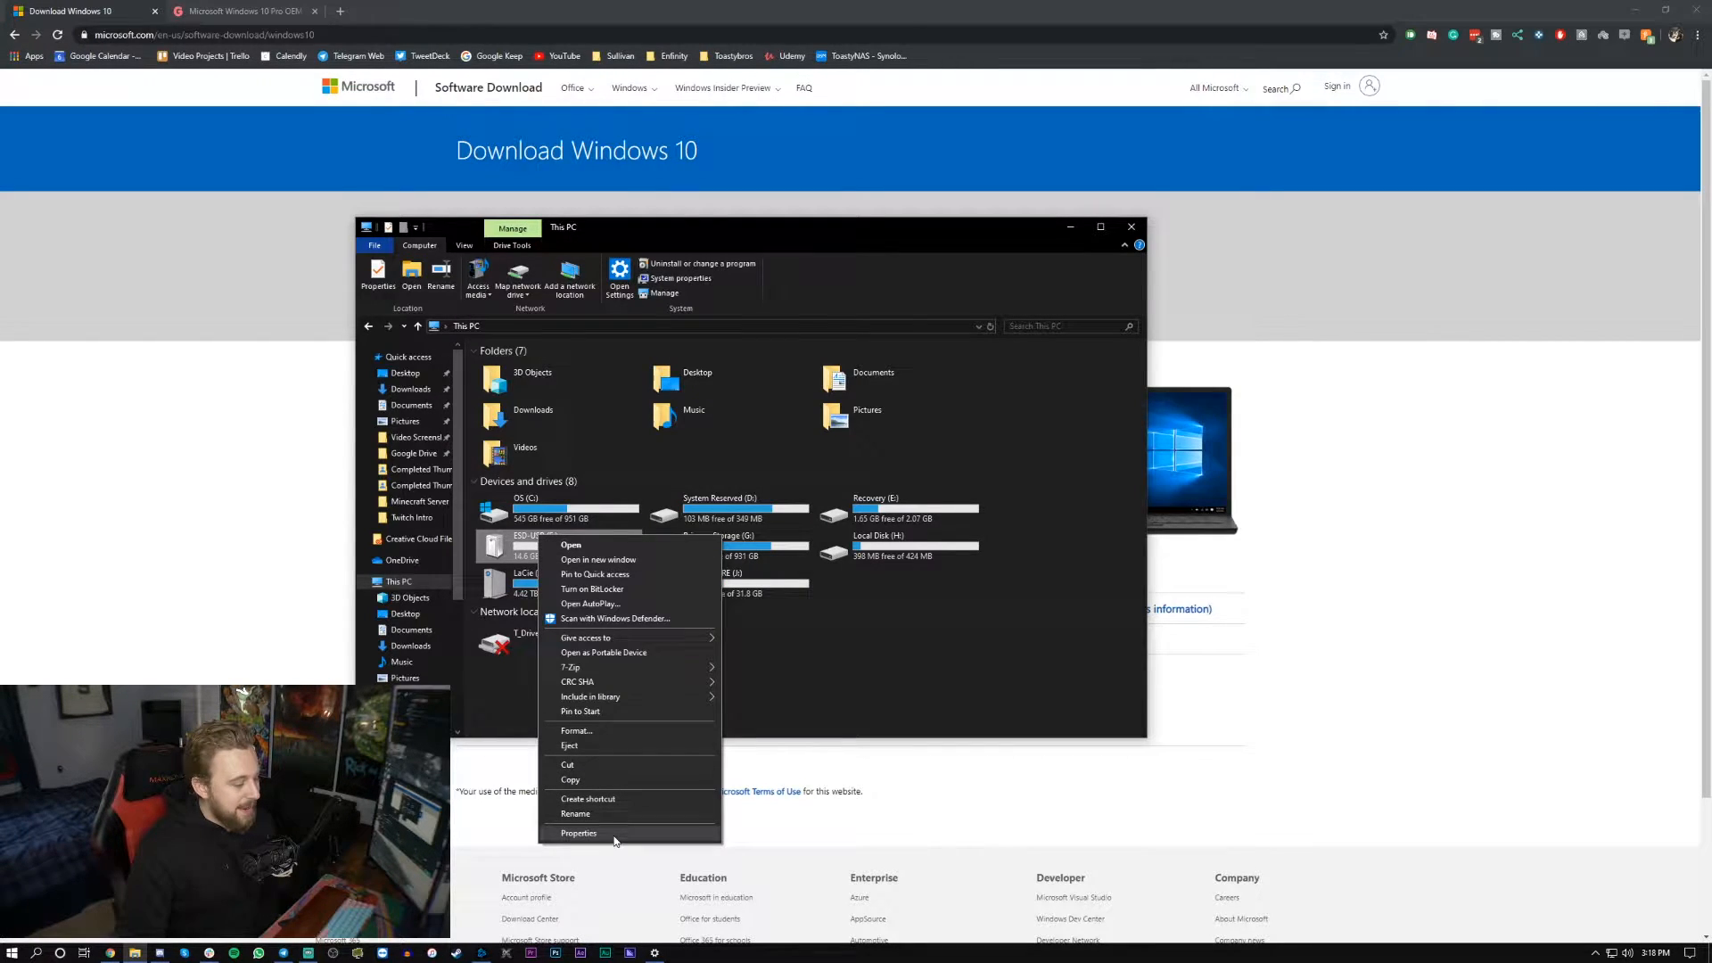
{"action": "left_click", "coordinate": [575, 730]}
{"action": "type", "text": "Windows"}
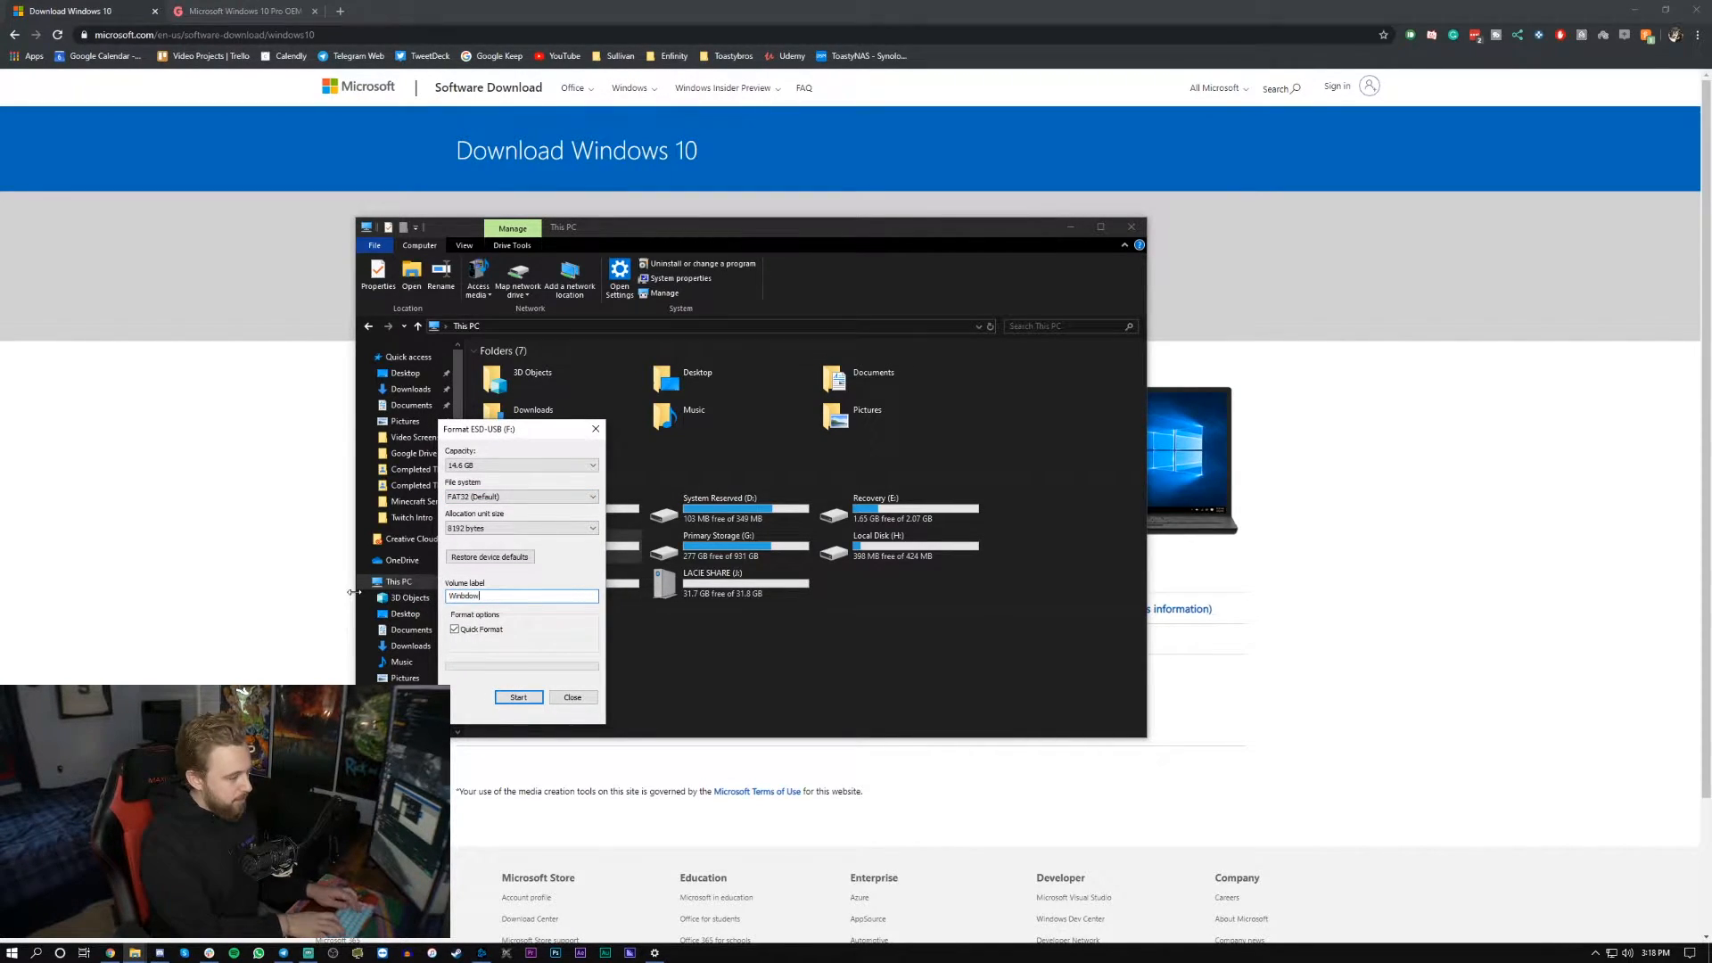
{"action": "type", "text": "10"}
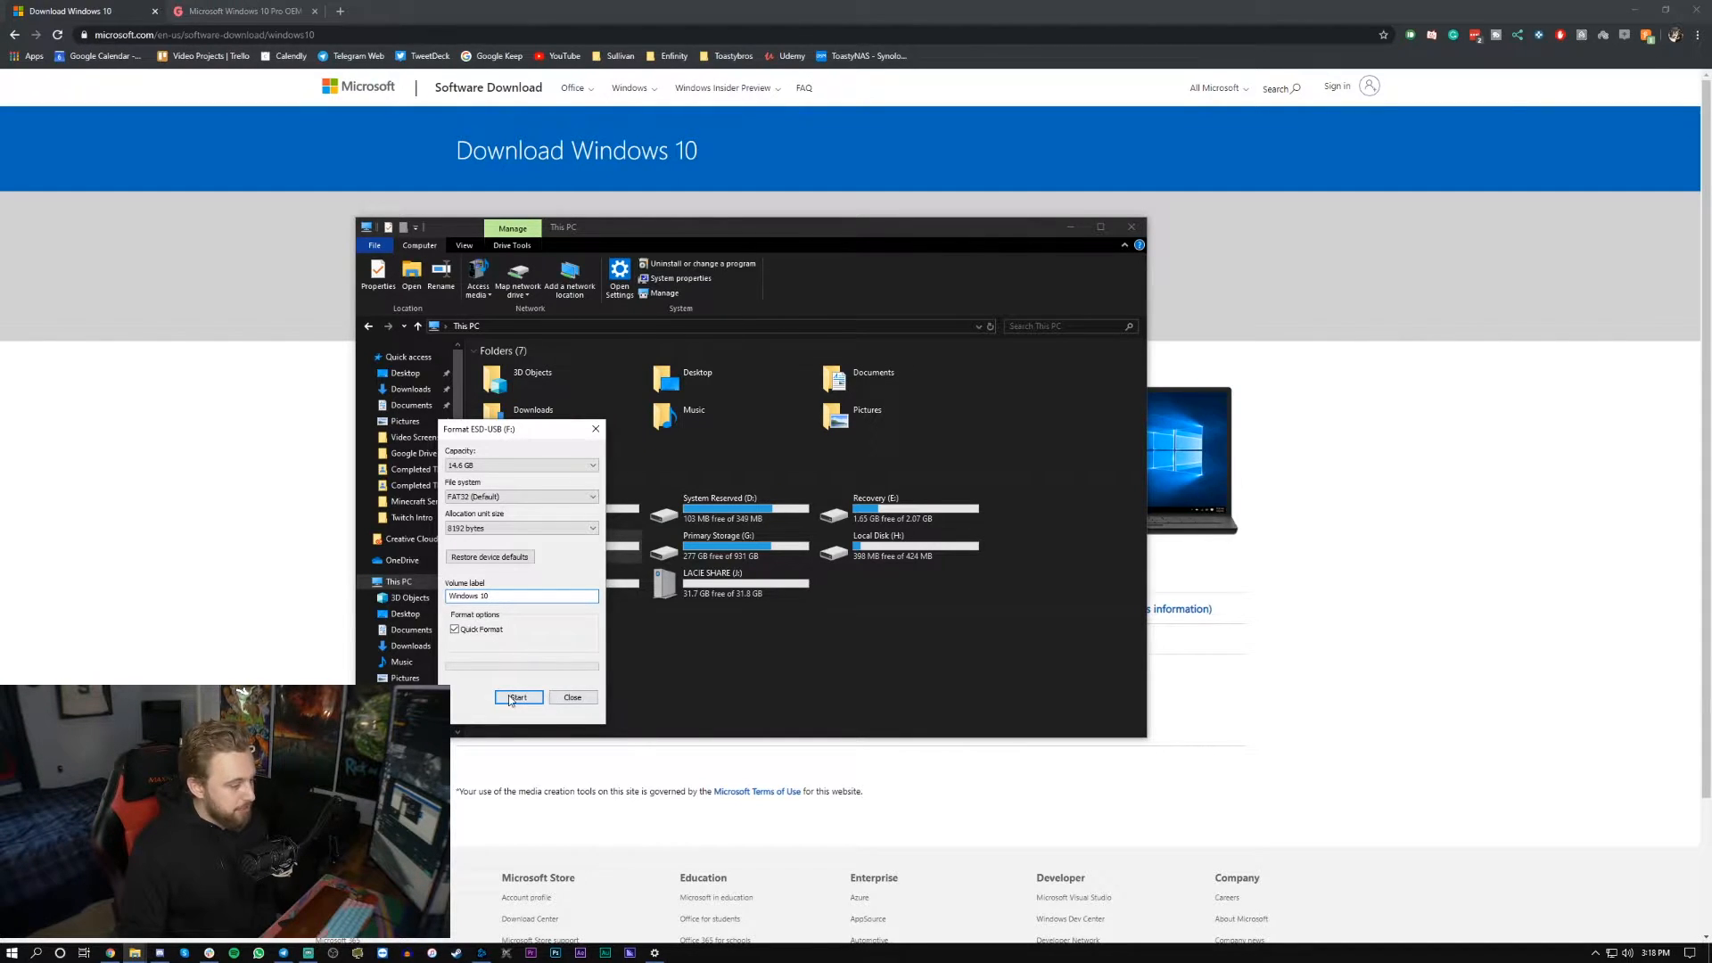
{"action": "left_click", "coordinate": [517, 697]}
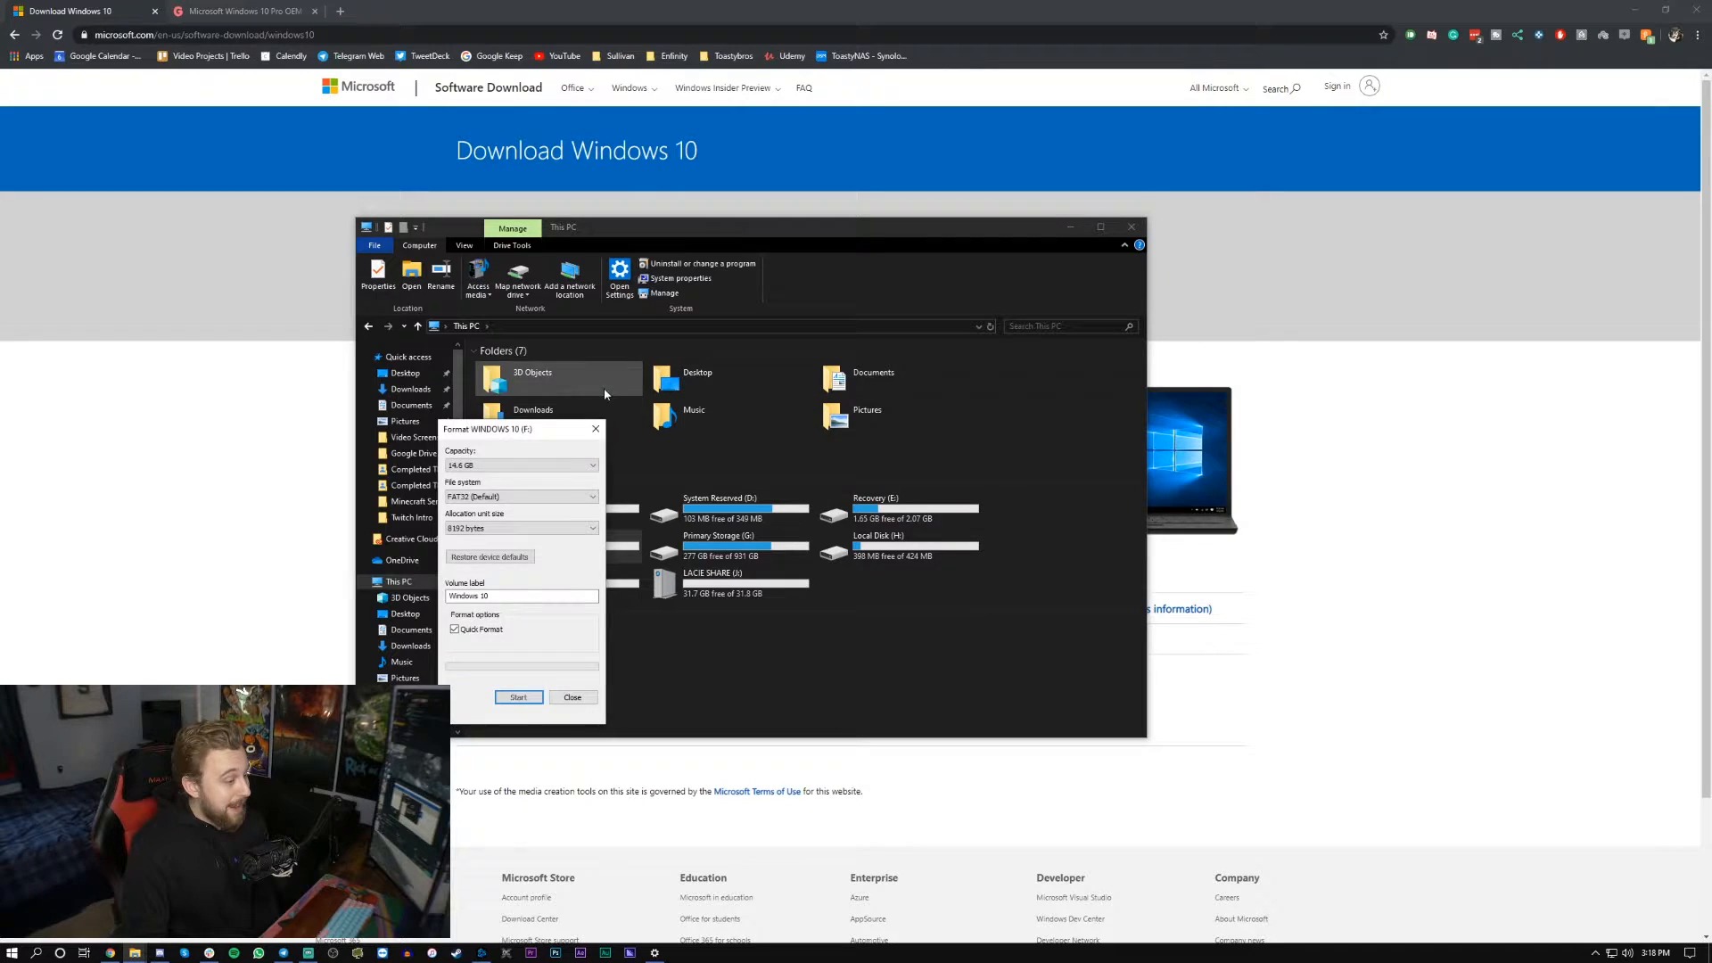
{"action": "left_click", "coordinate": [573, 696]}
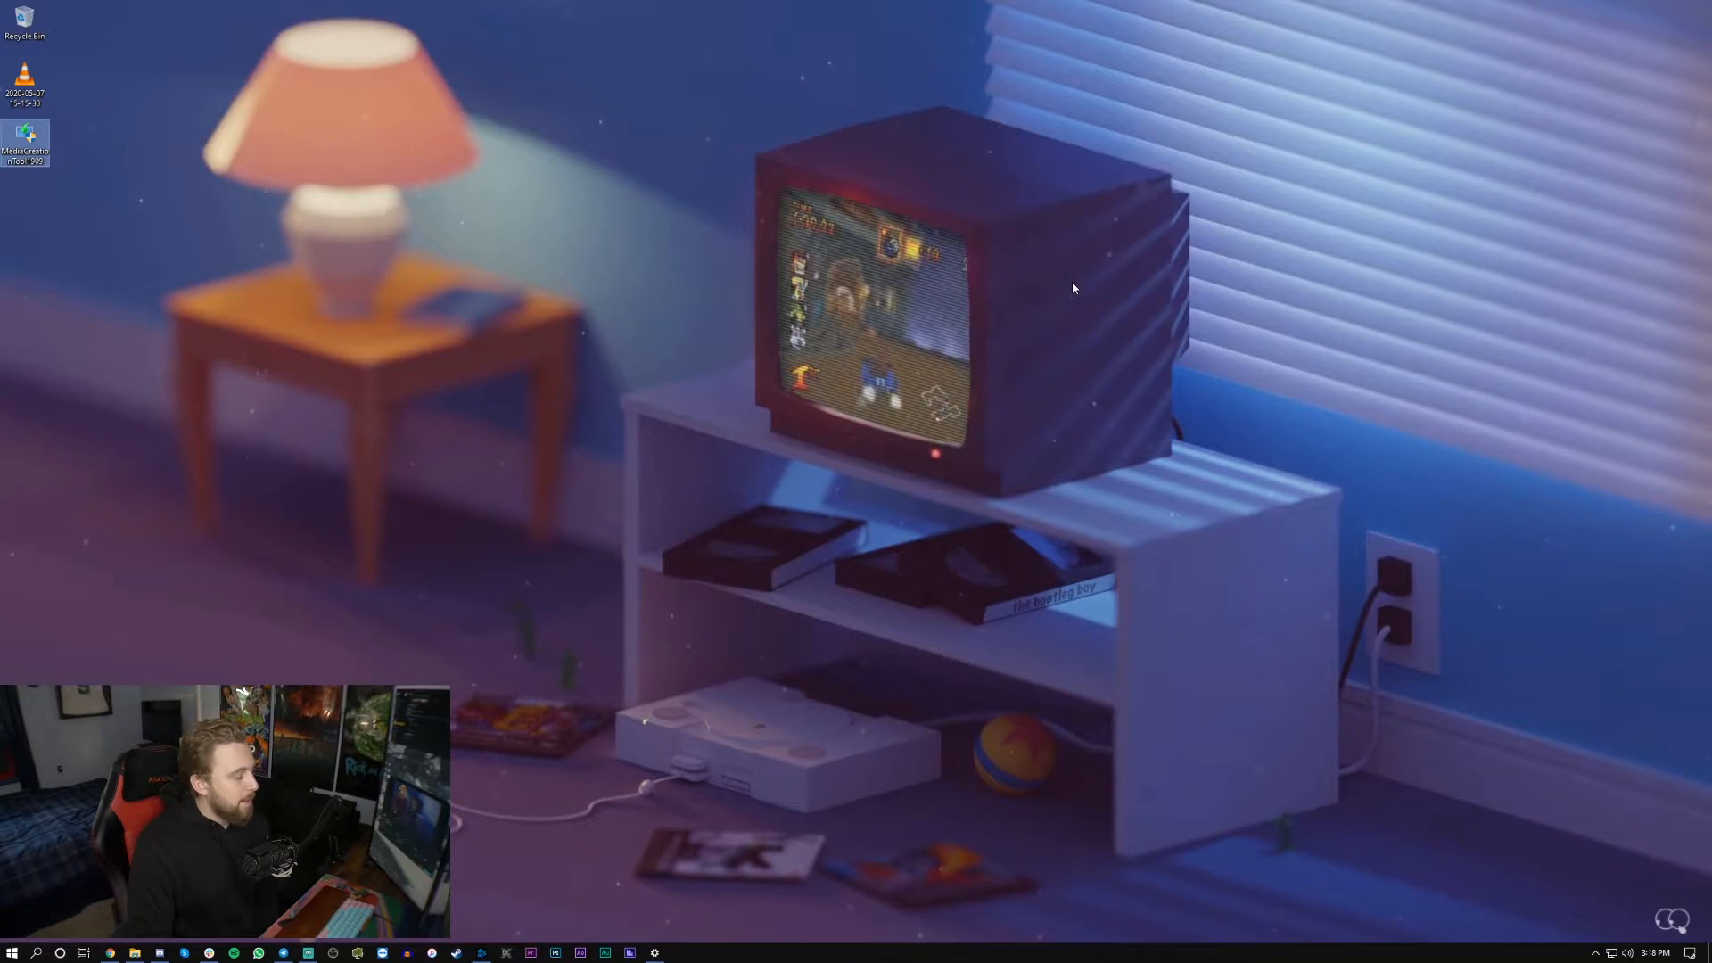
{"action": "mouse_move", "coordinate": [1086, 282]}
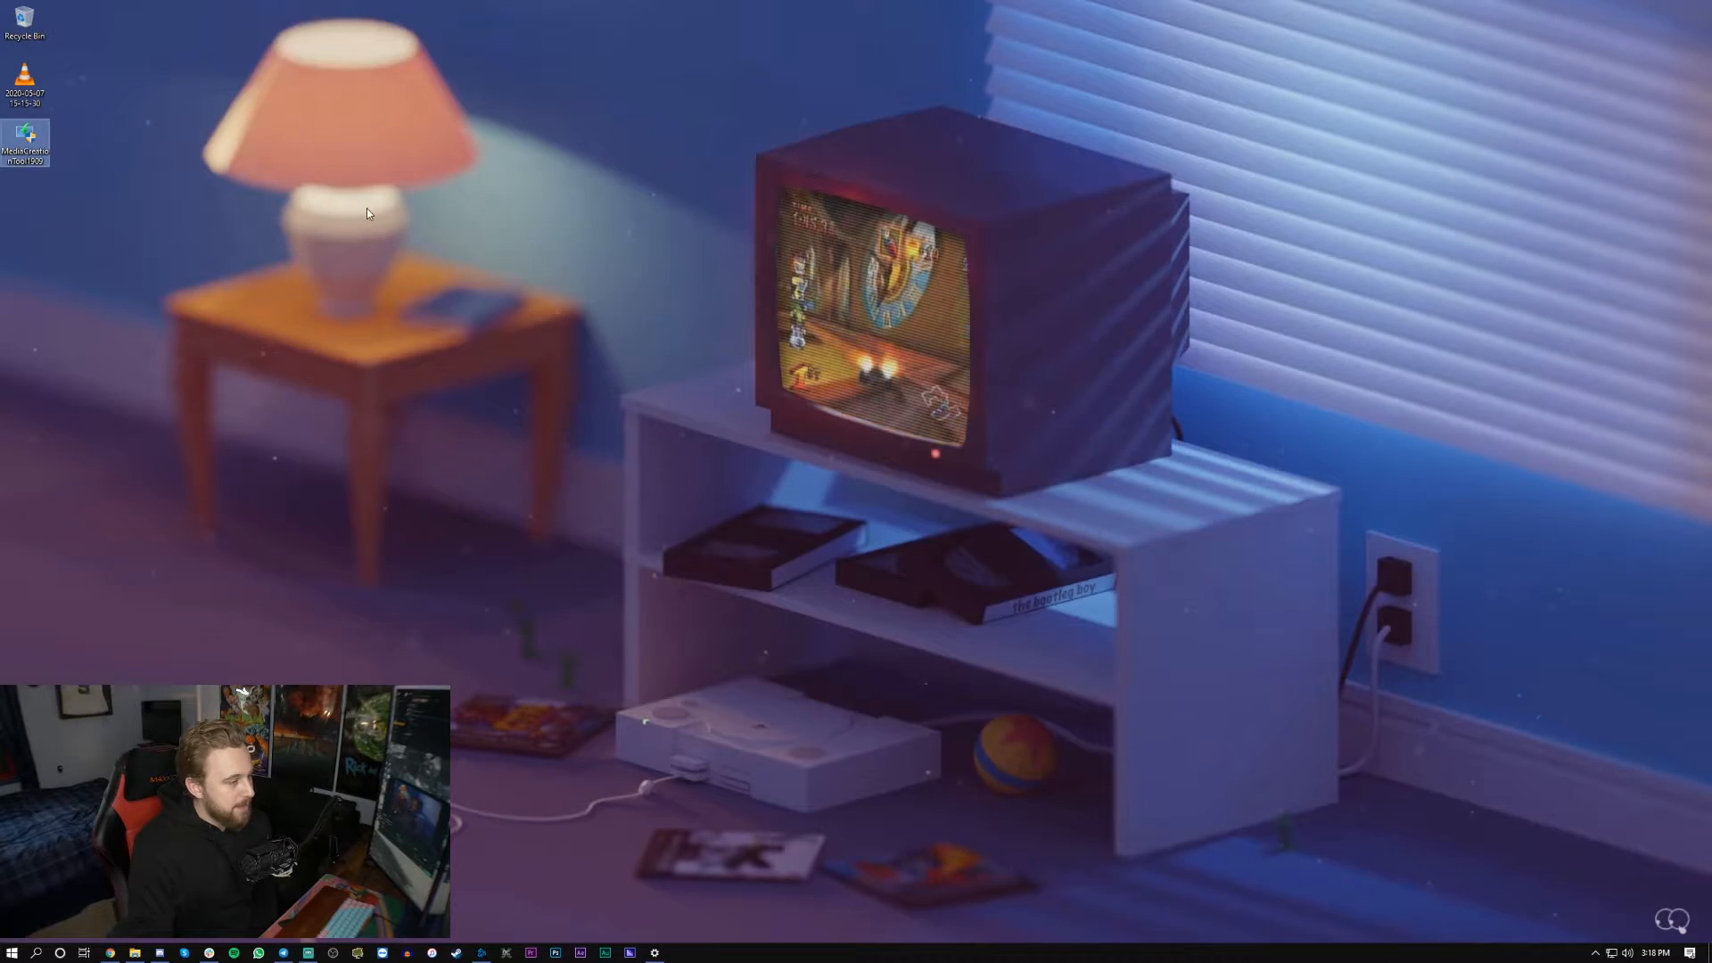
- Launch MediaCreationTool from the desktop and accept the license terms
{"action": "double_click", "coordinate": [25, 142]}
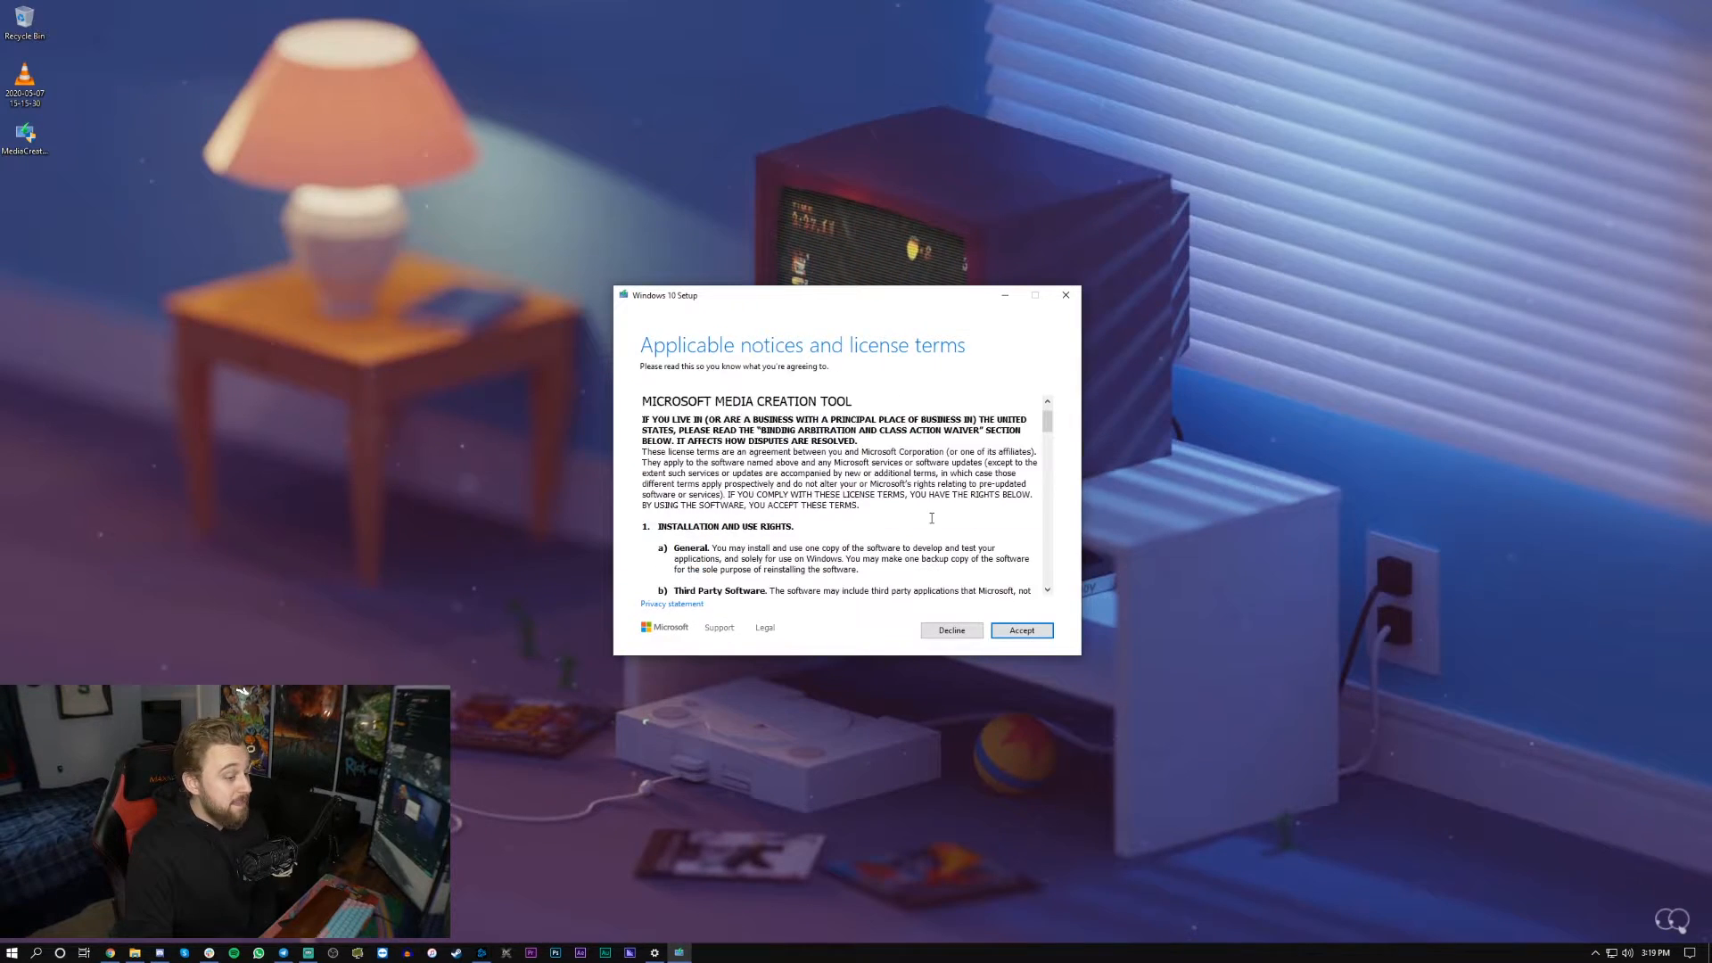
{"action": "scroll", "scroll_direction": "down", "scroll_amount": 3}
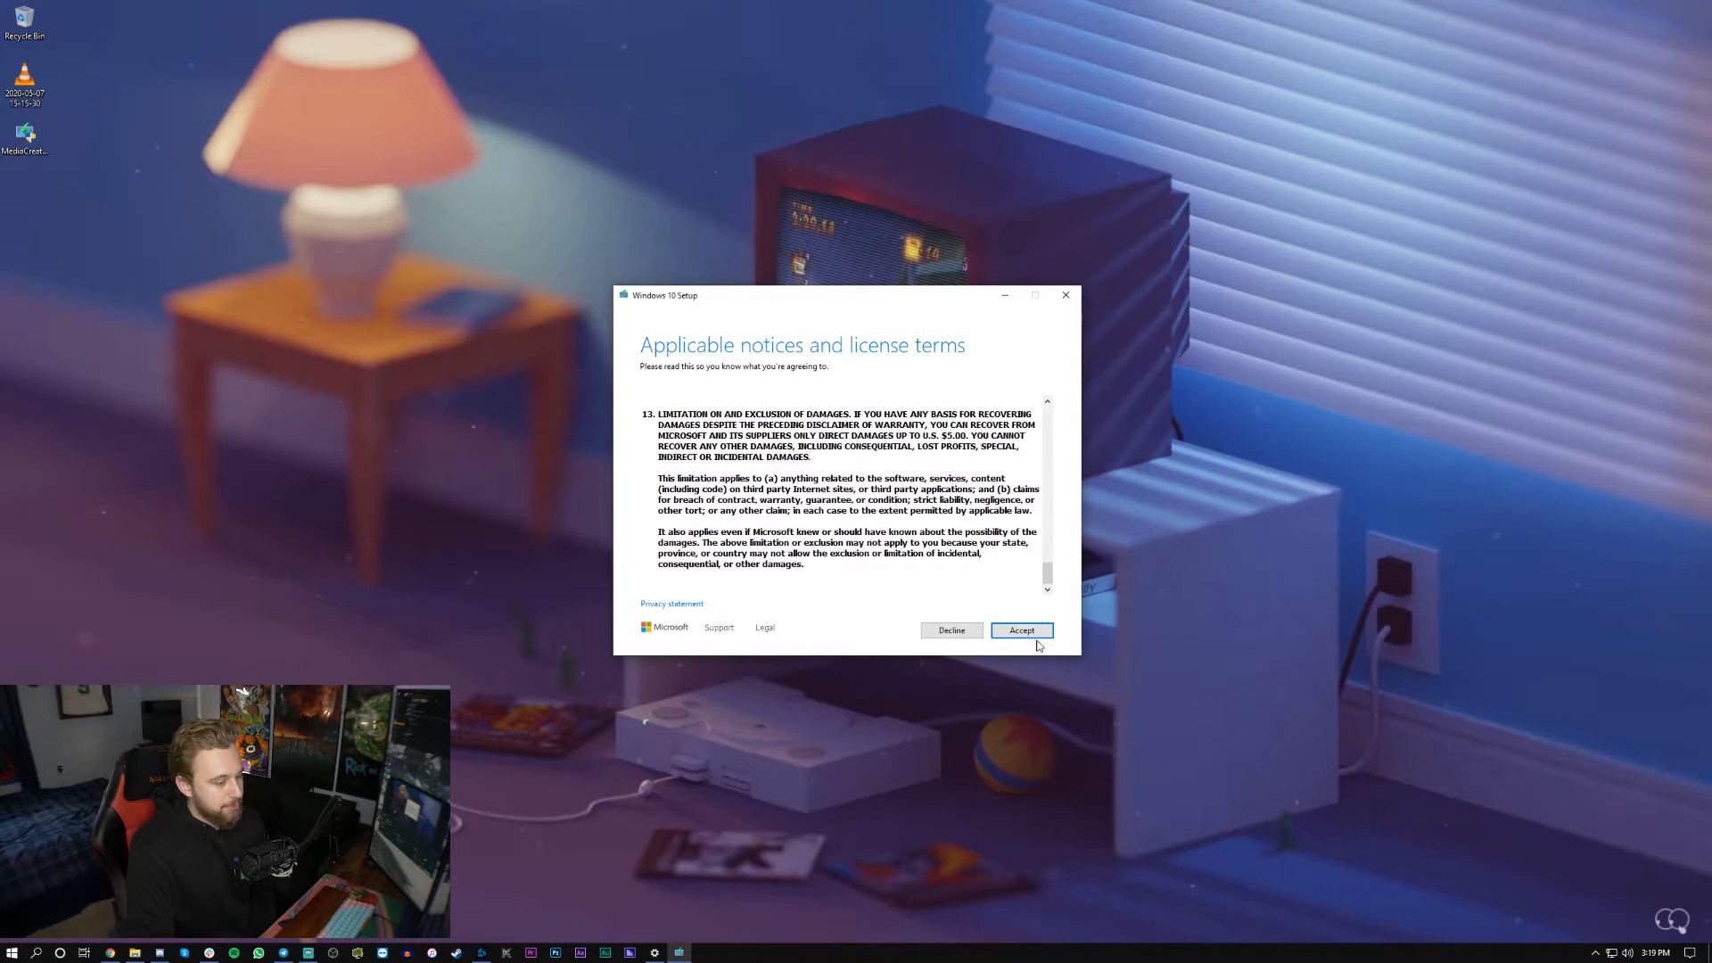
{"action": "left_click", "coordinate": [1020, 631]}
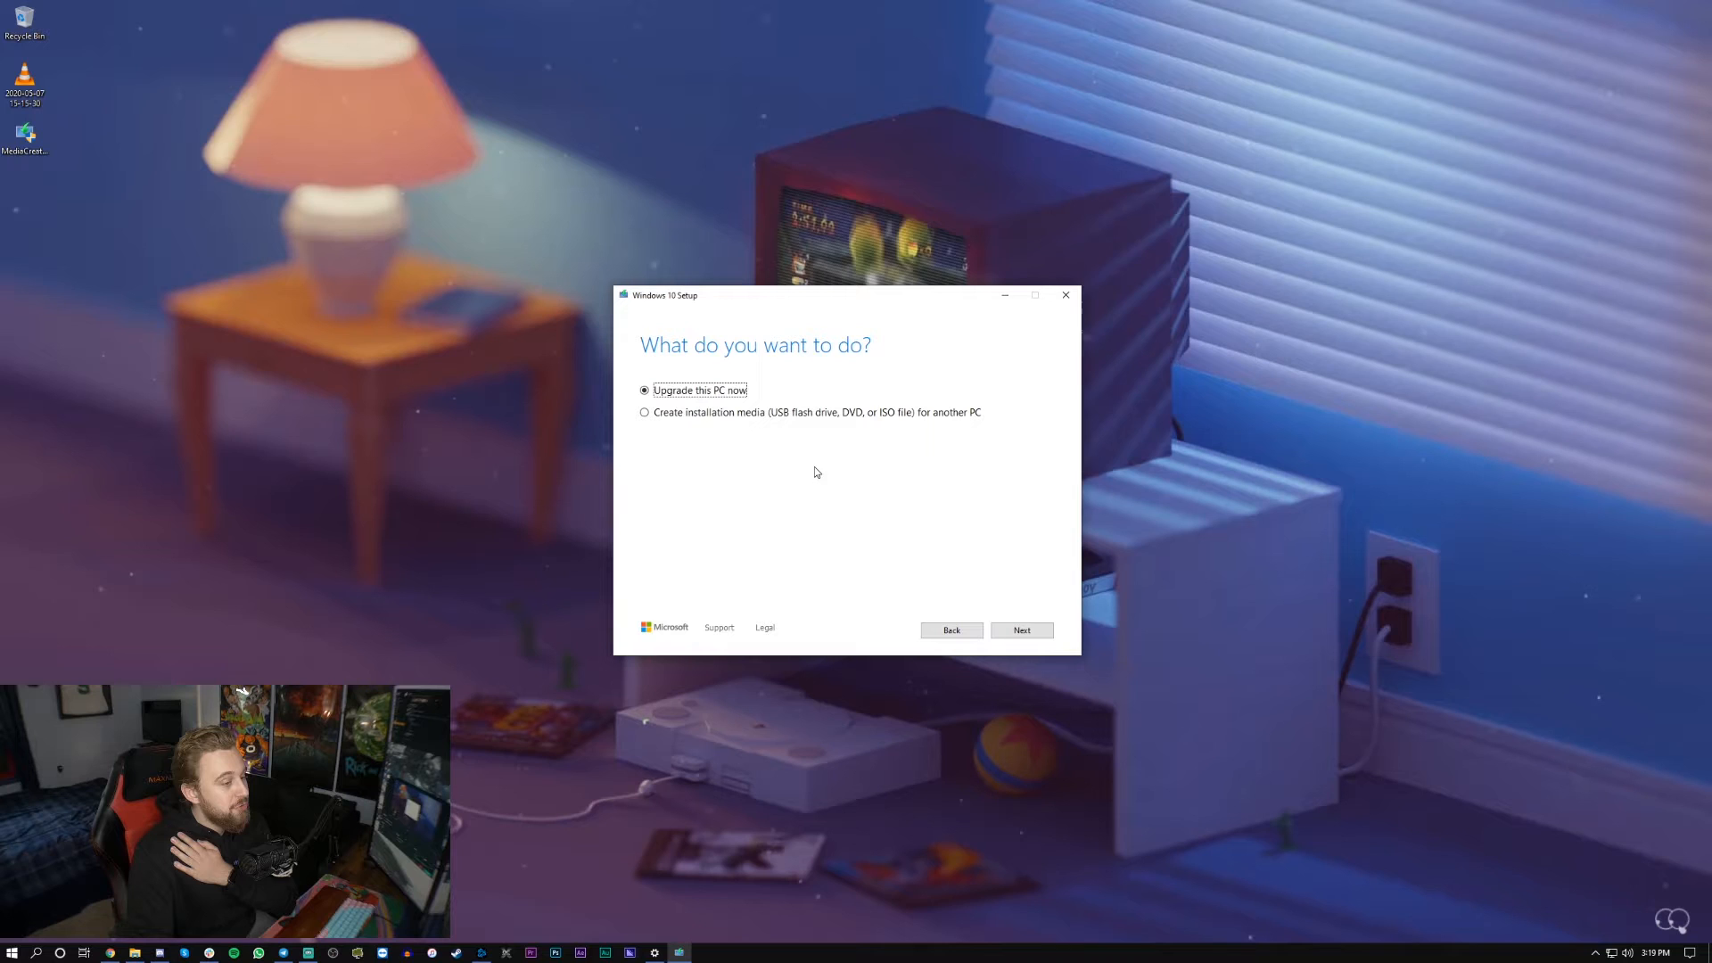
- Choose 'Create installation media for another PC' and keep the recommended language, edition and architecture
{"action": "left_click", "coordinate": [644, 413]}
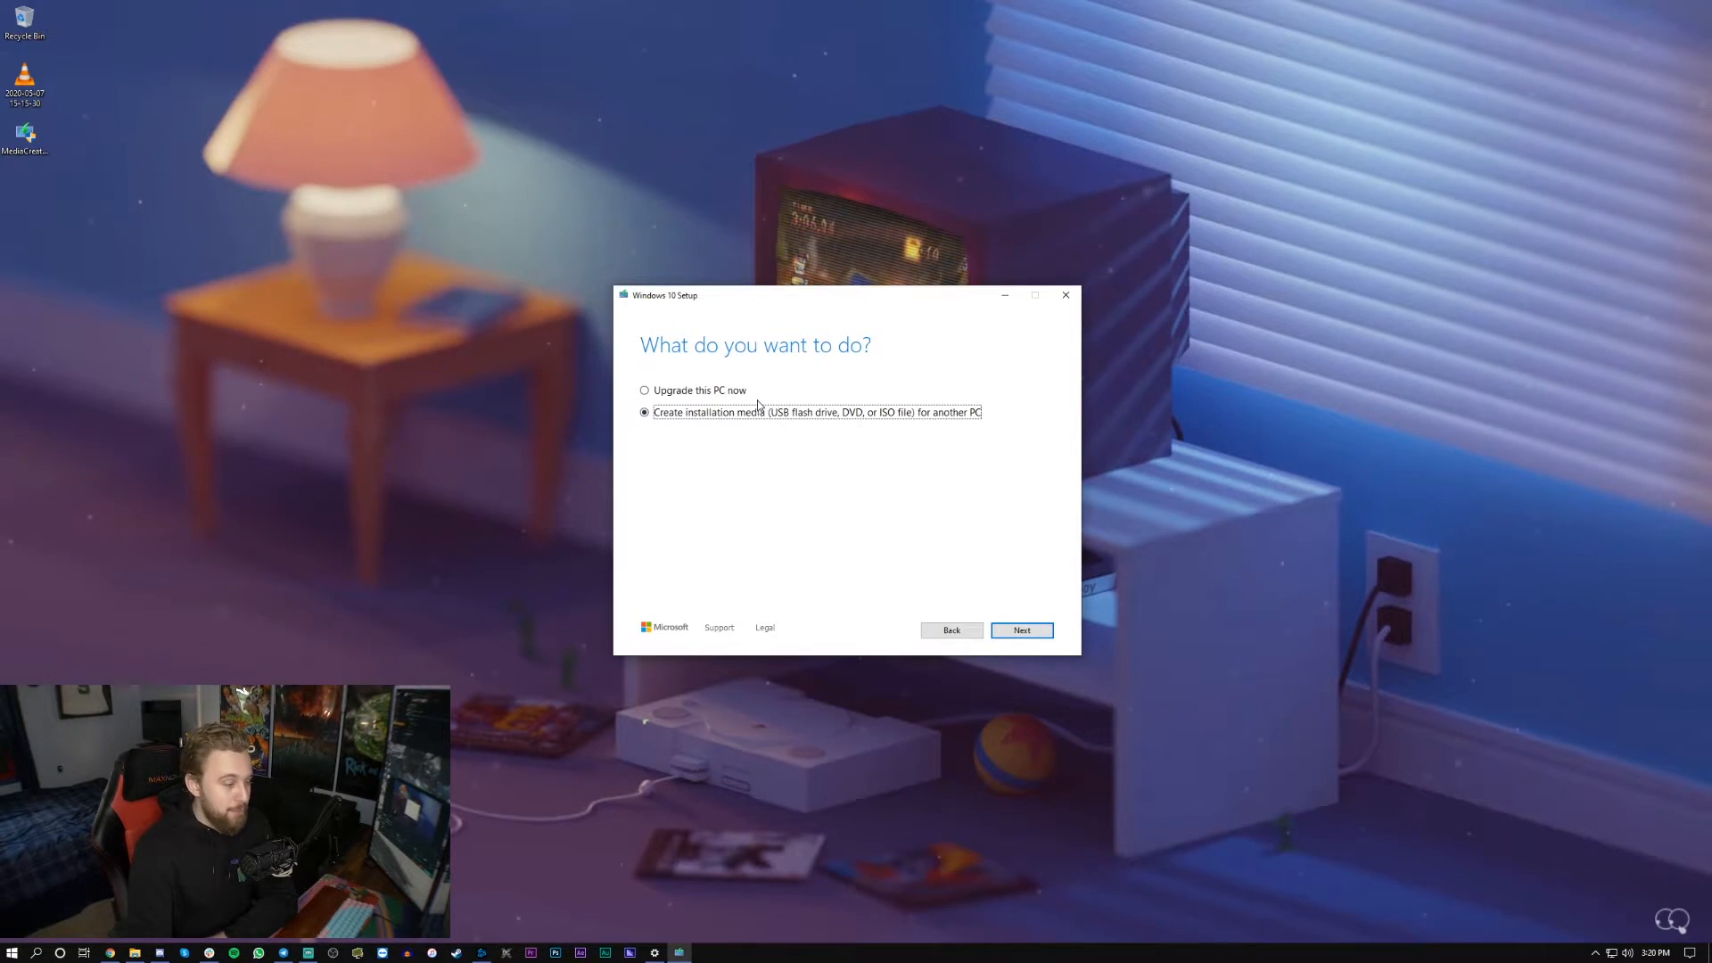
{"action": "mouse_move", "coordinate": [1020, 642]}
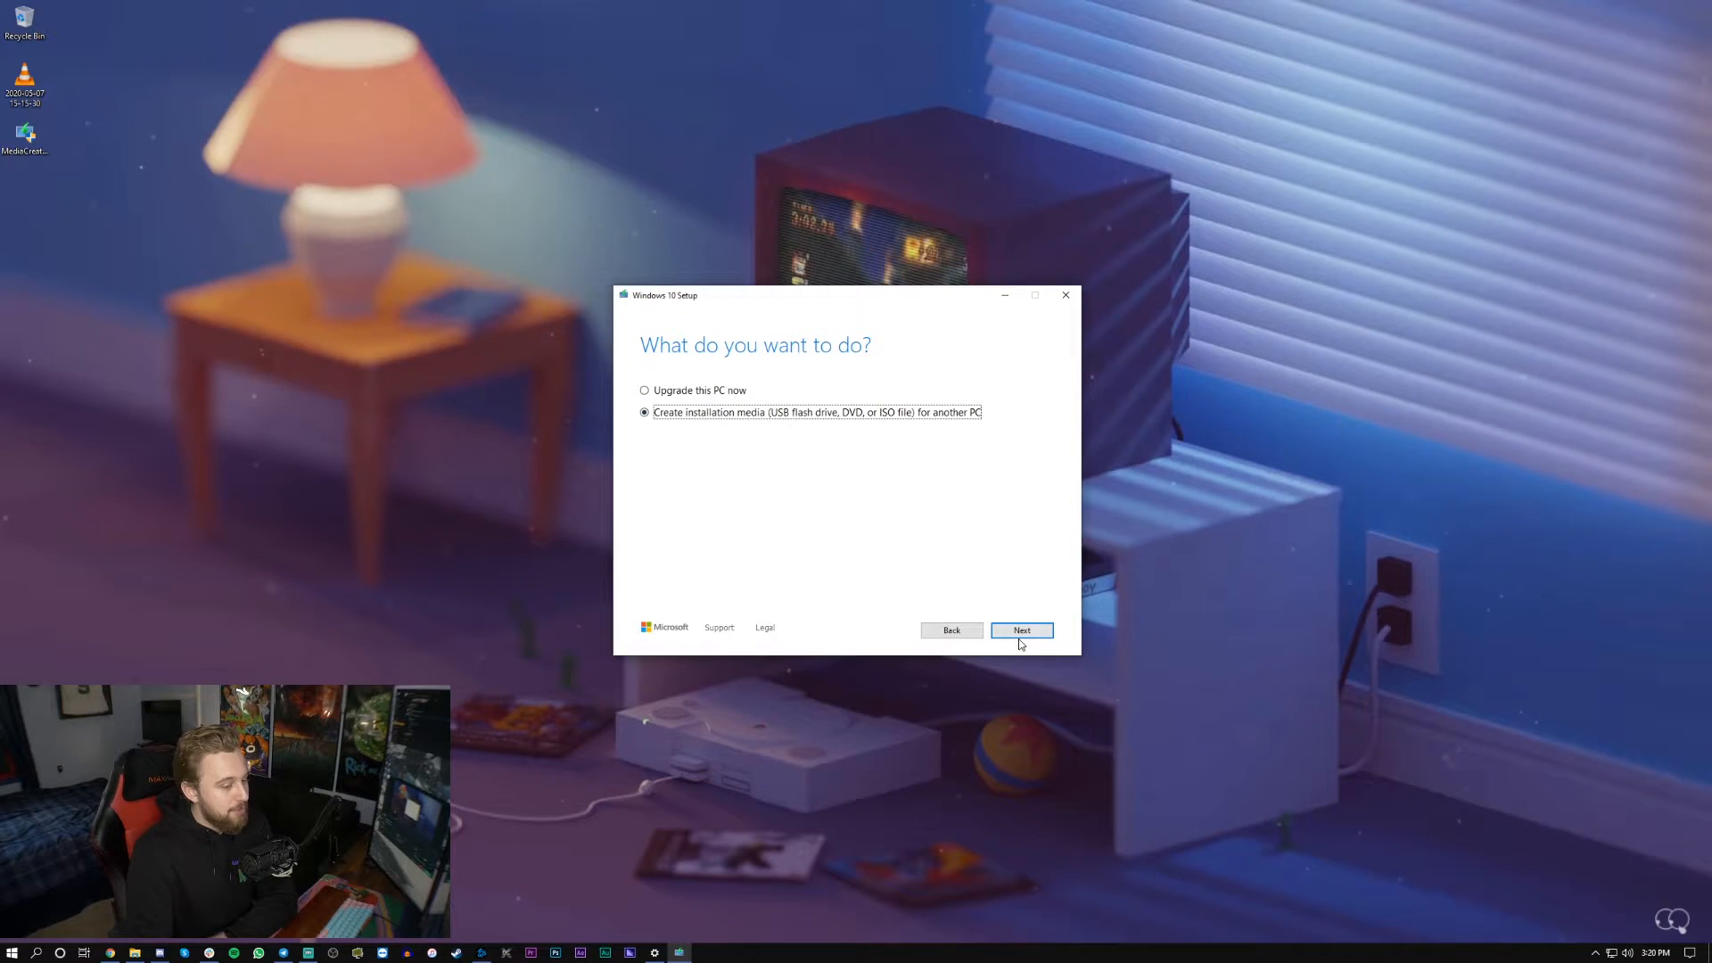
{"action": "left_click", "coordinate": [1020, 631]}
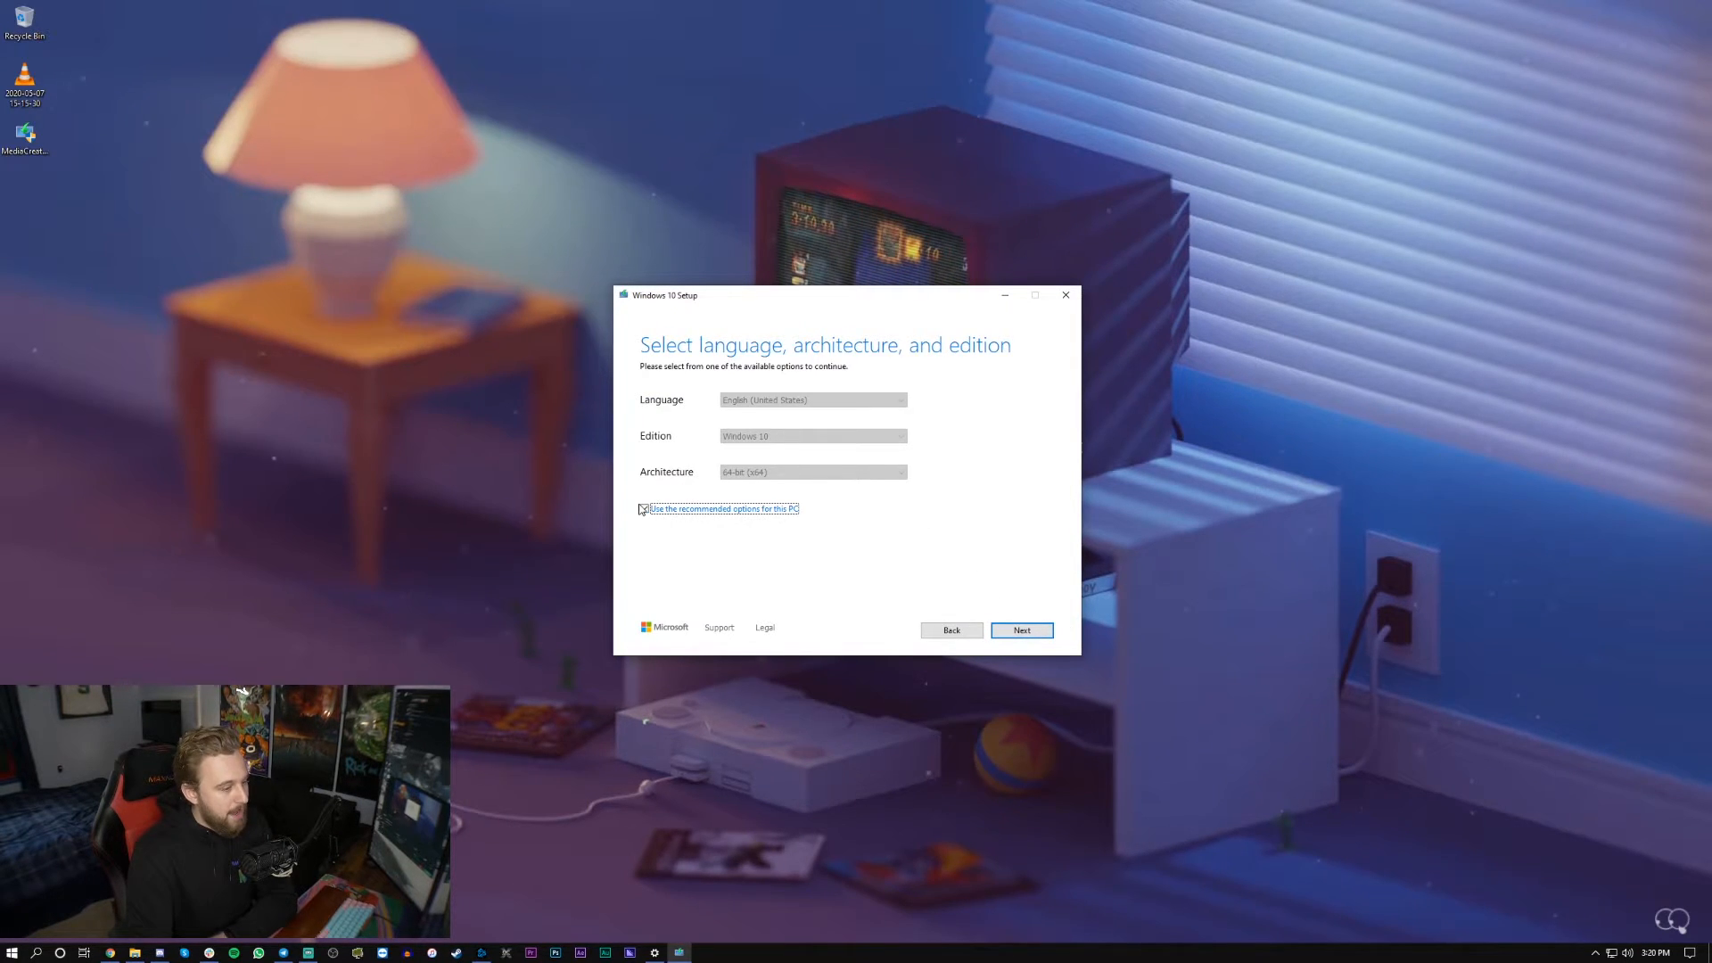
{"action": "left_click", "coordinate": [1021, 630]}
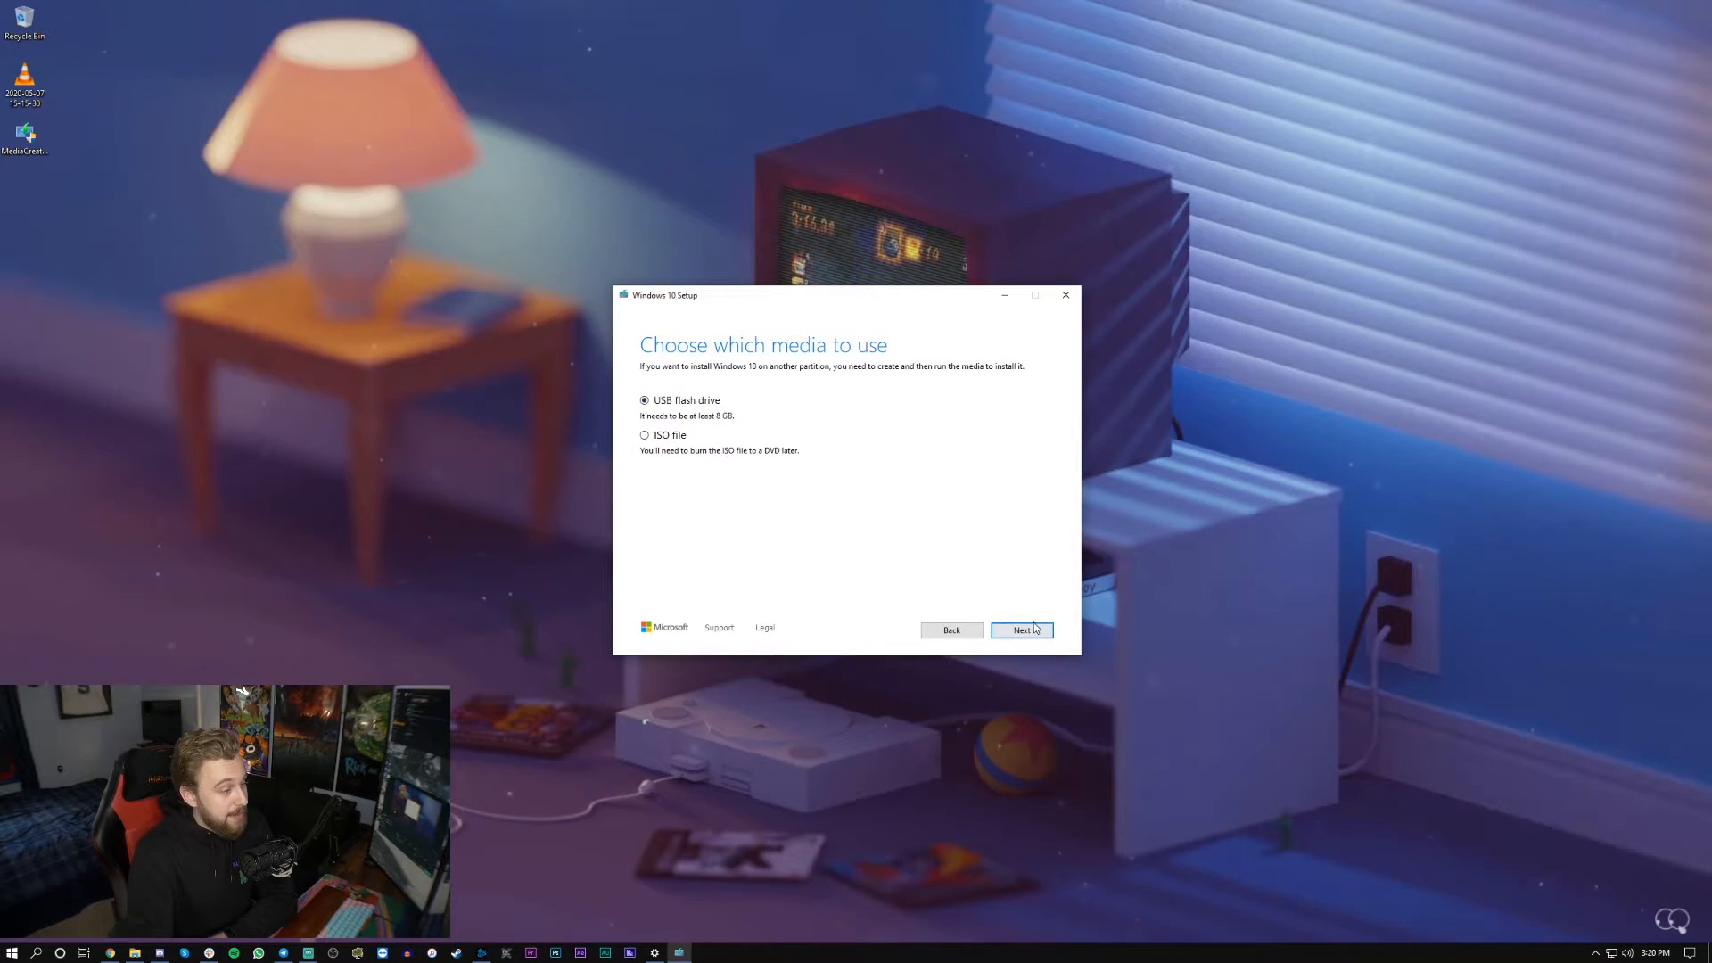
- Select USB flash drive, pick F: (WINDOWS 10), and start the download
{"action": "left_click", "coordinate": [1021, 630]}
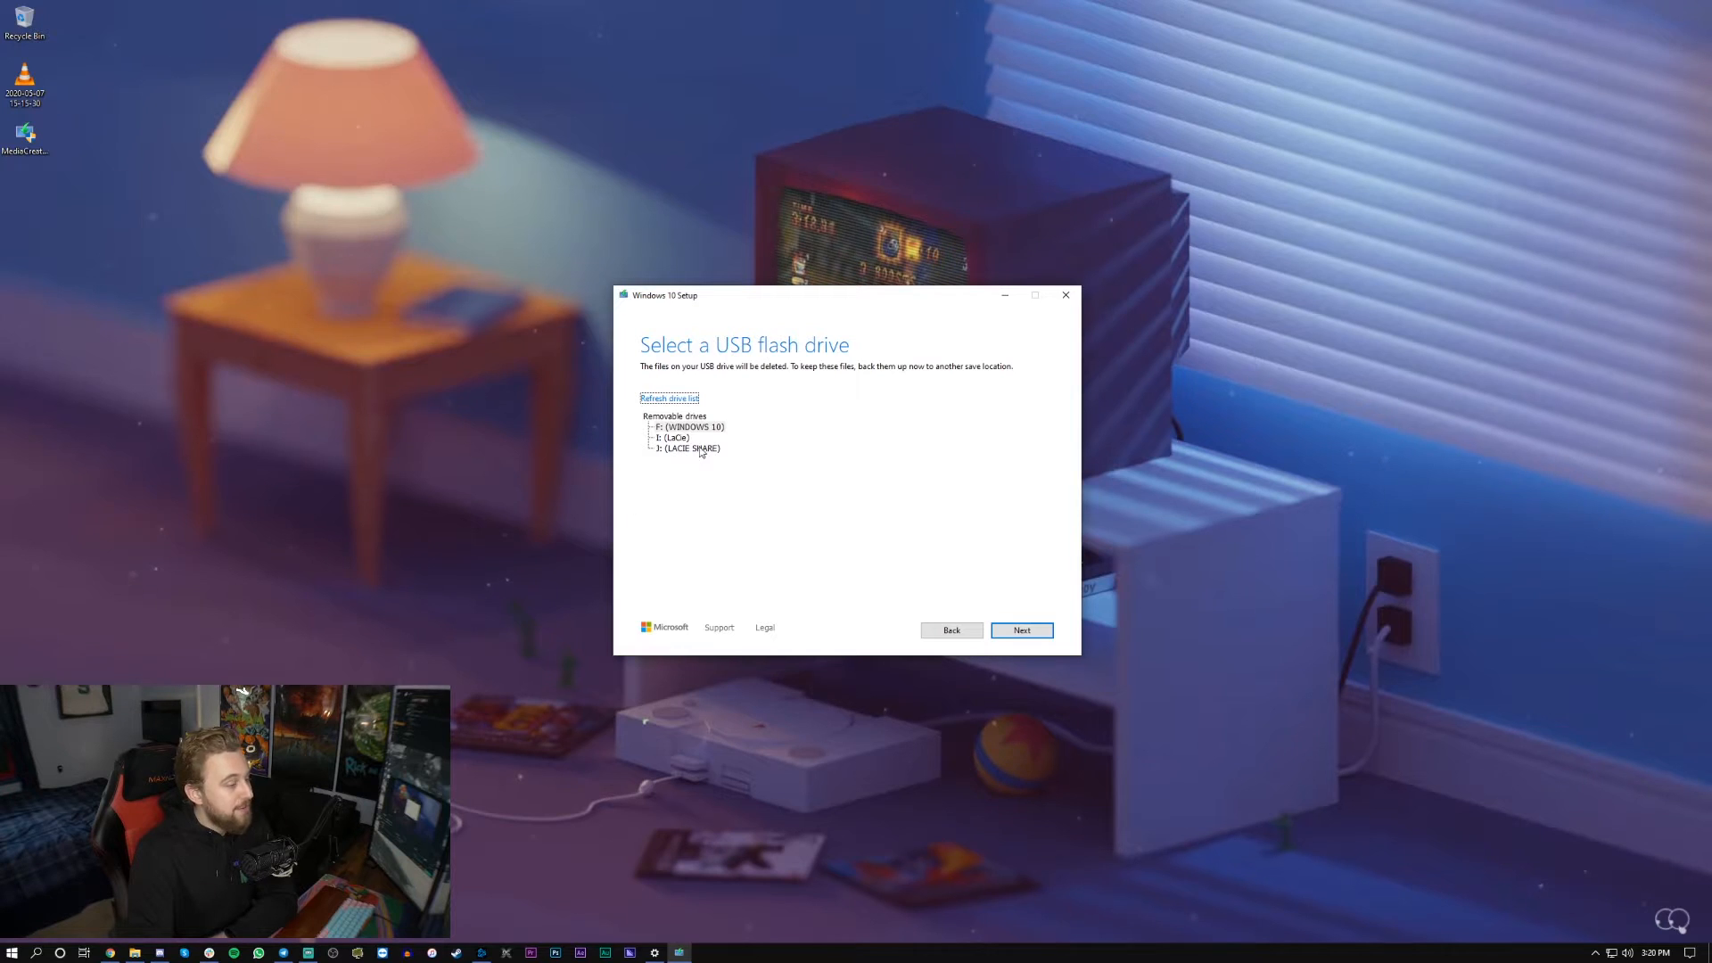
{"action": "left_click", "coordinate": [687, 426]}
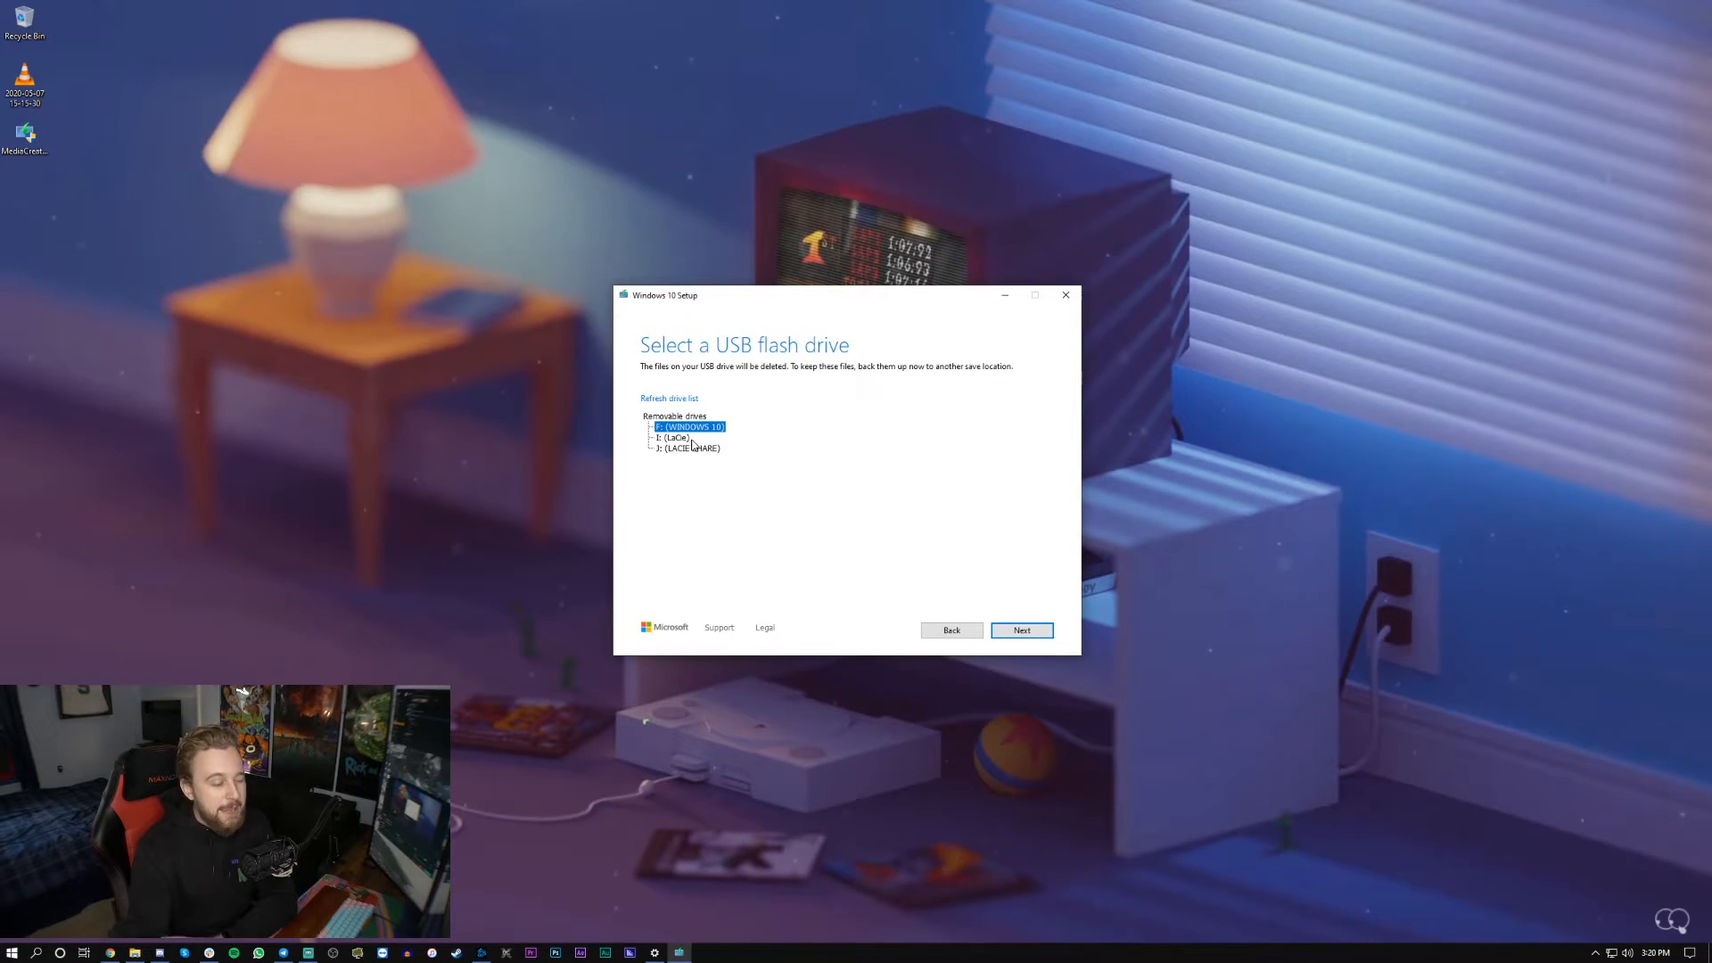
{"action": "mouse_move", "coordinate": [748, 467]}
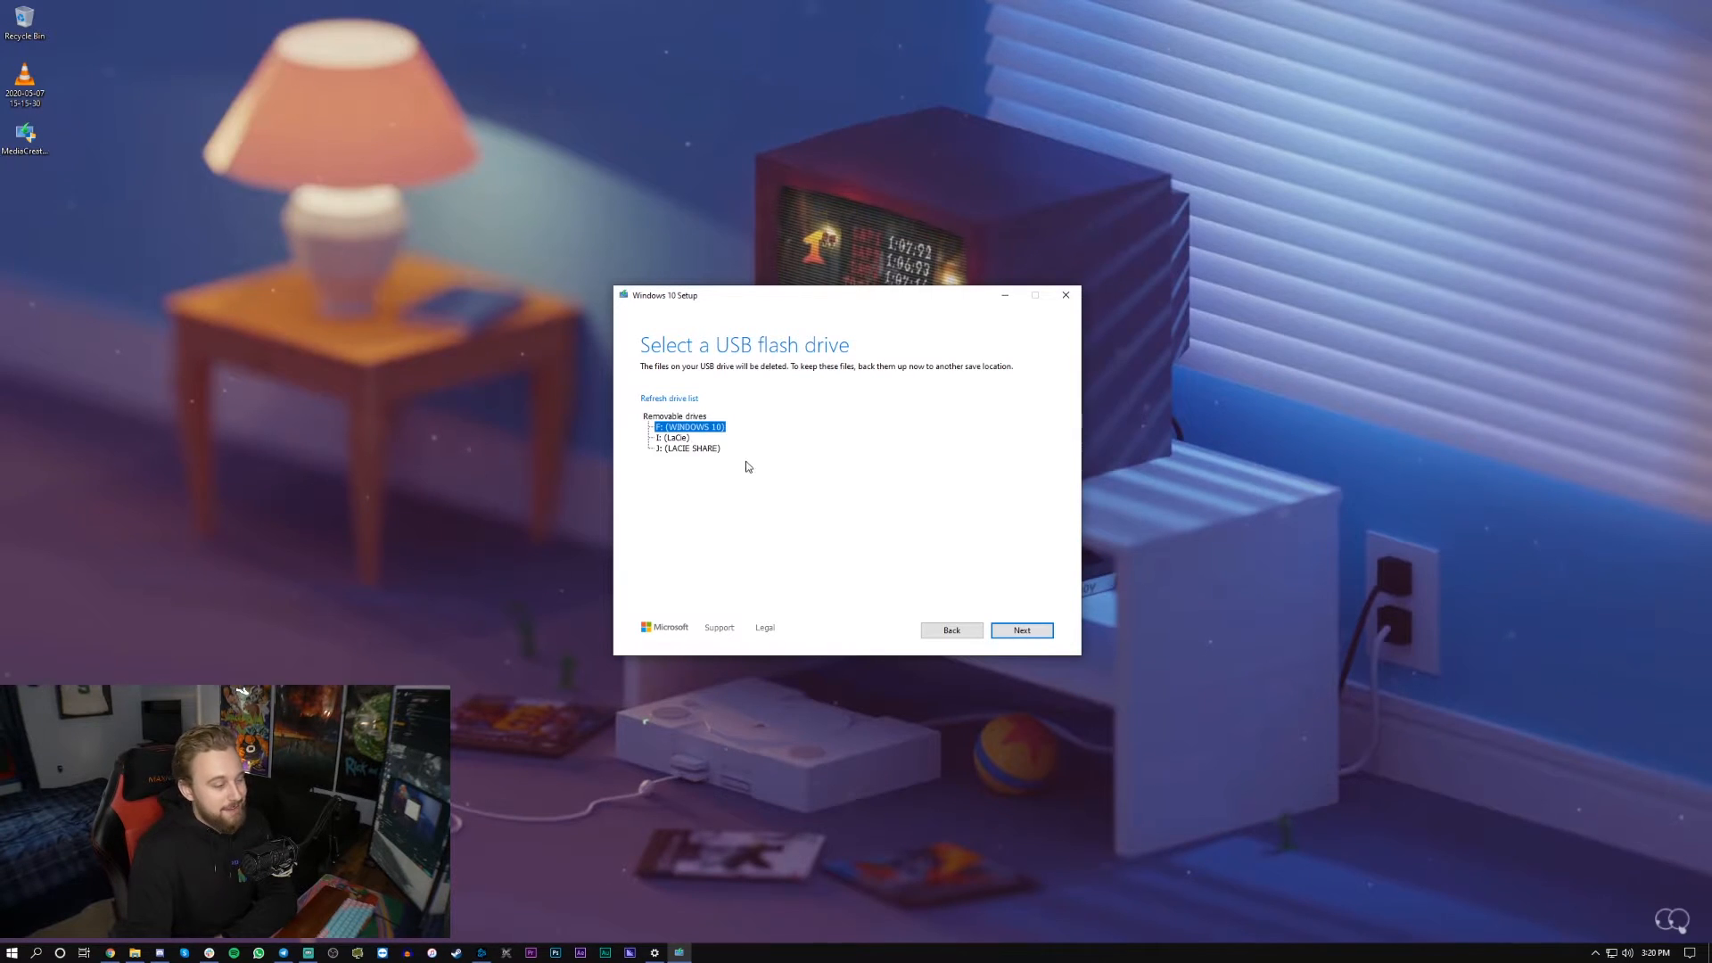
{"action": "left_click", "coordinate": [1021, 630]}
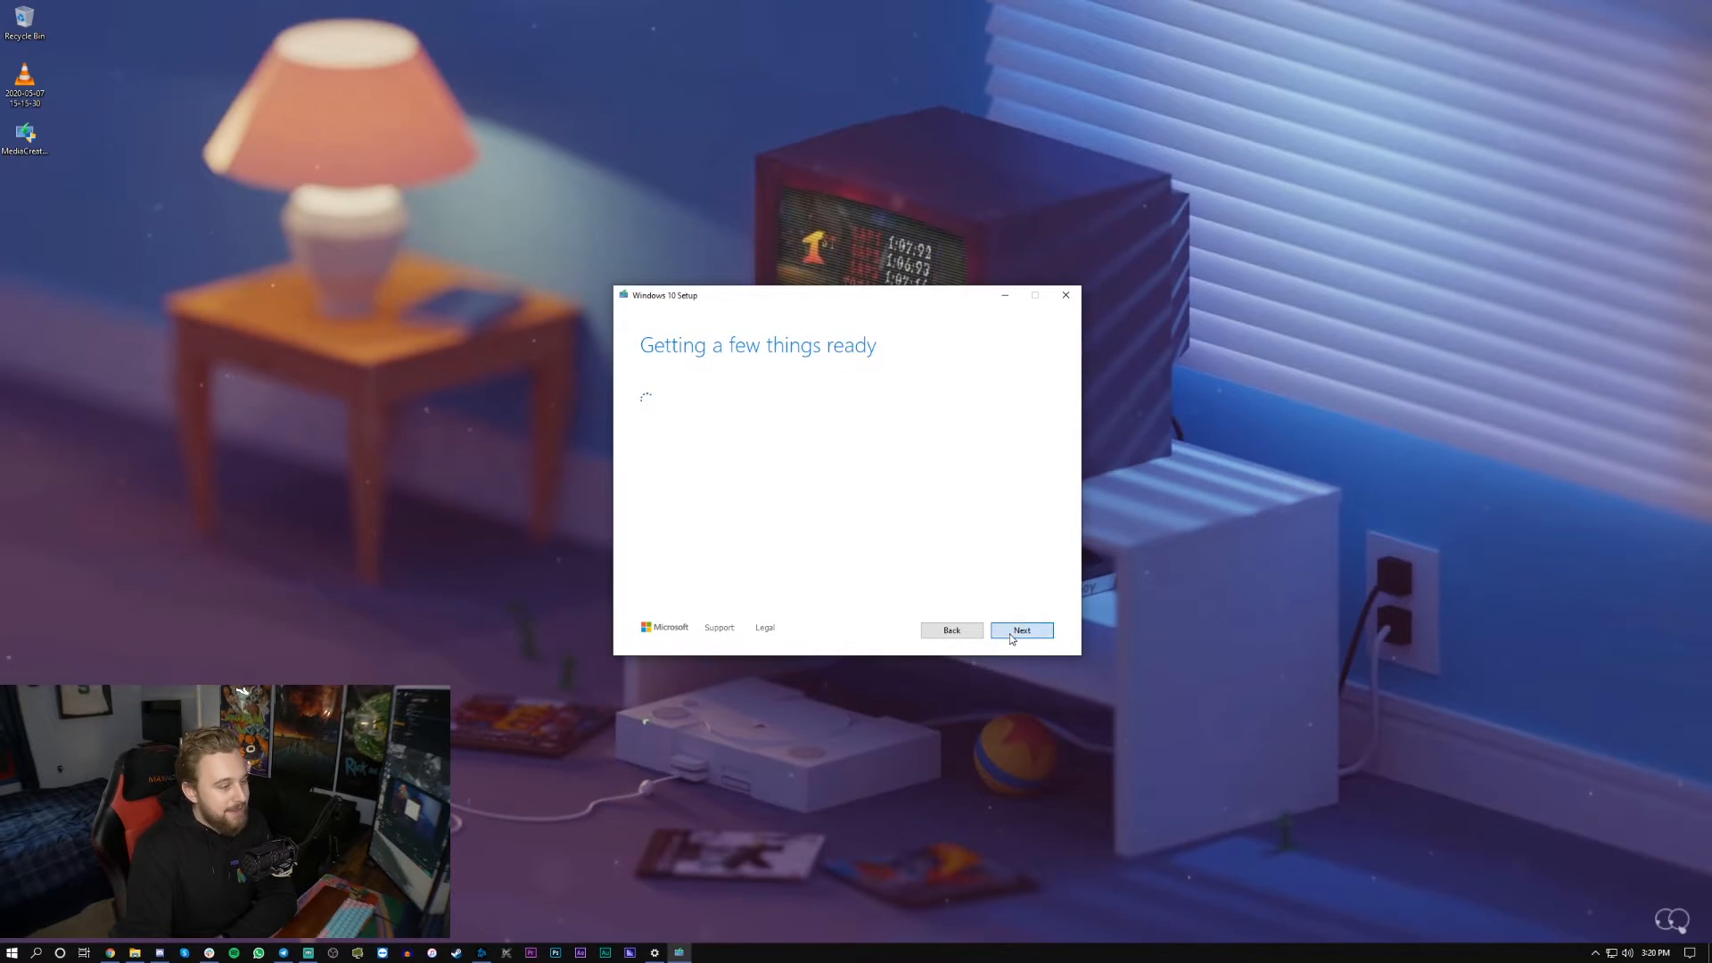
{"action": "left_click", "coordinate": [1021, 630]}
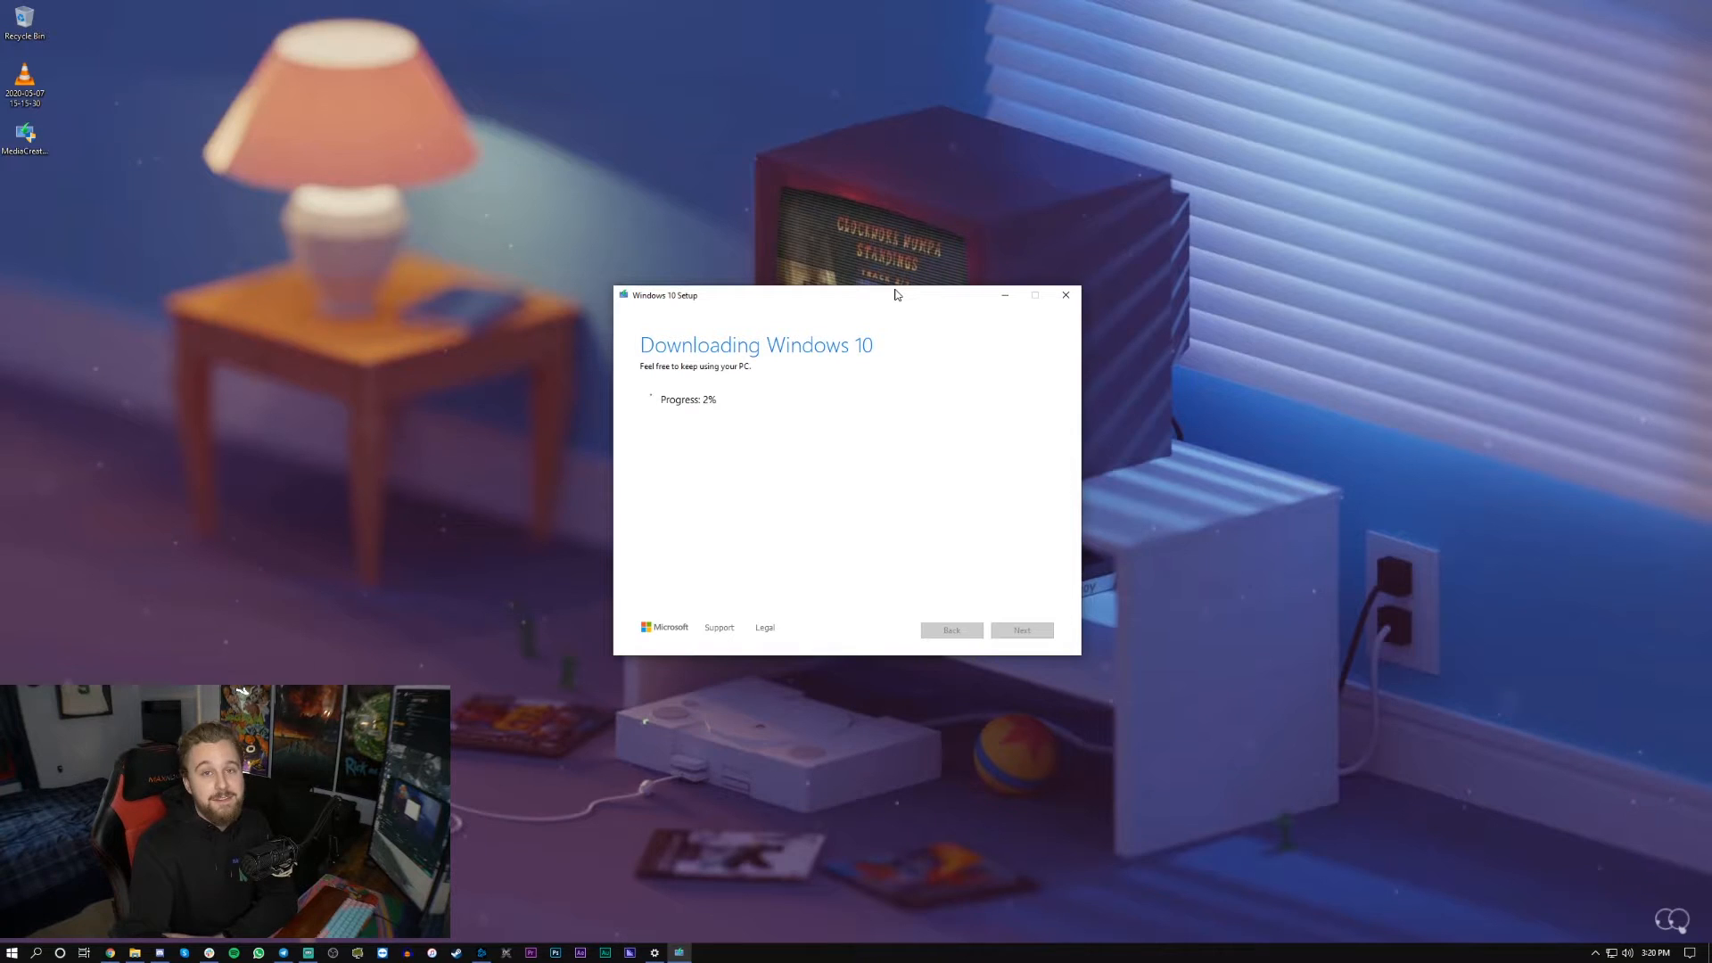